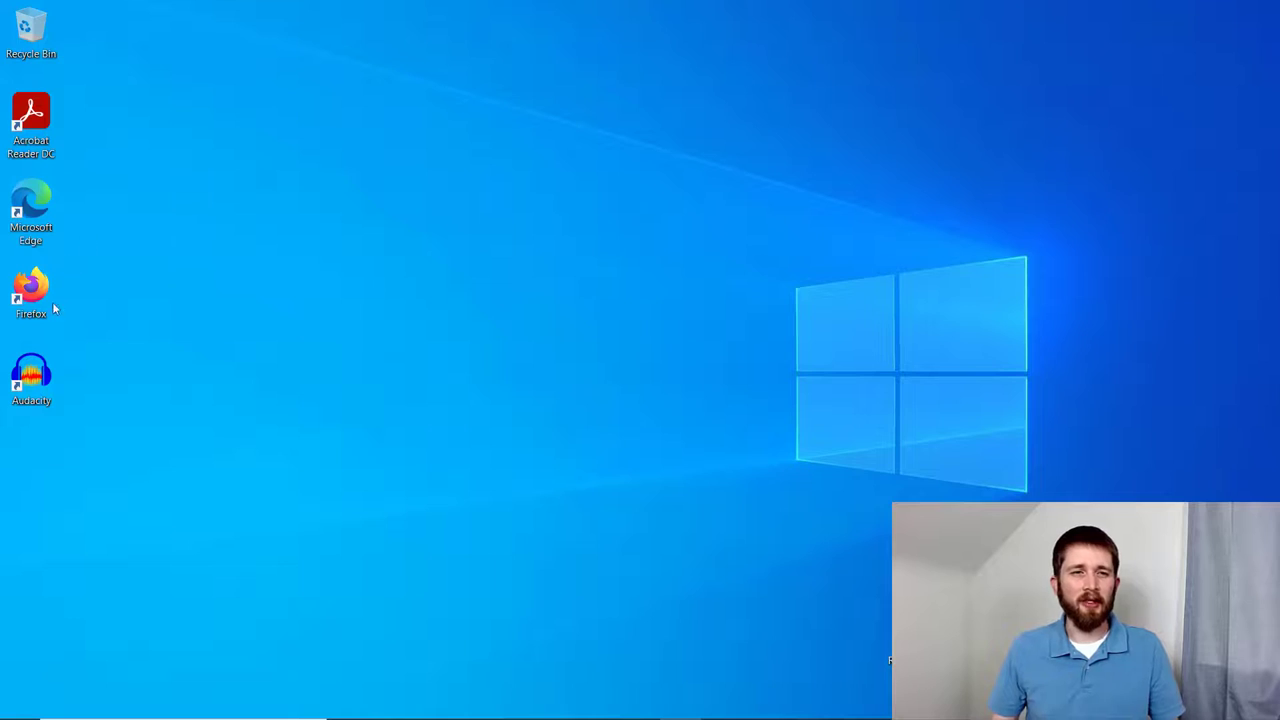
mouse_move(286, 203)
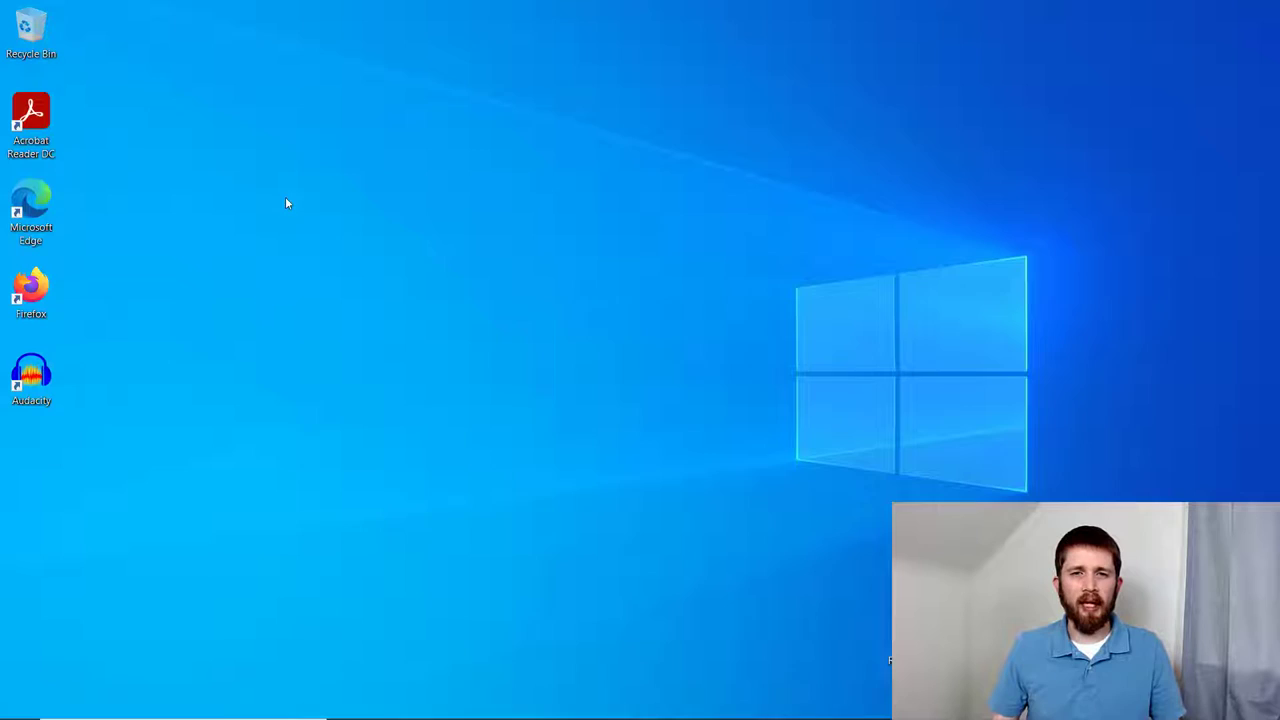
Step: Launch Audacity and import the MP3 'Twinkle Twinkle Little Star' as a stereo track
double_click(31, 375)
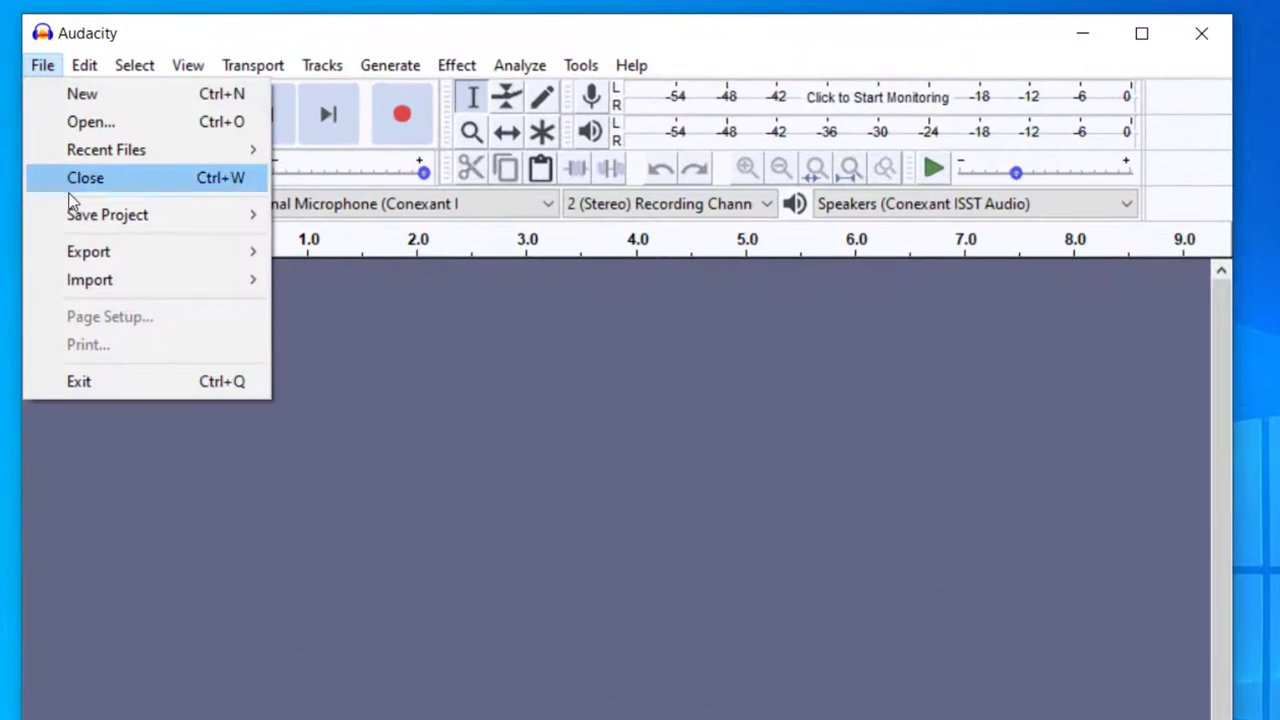
mouse_move(89, 279)
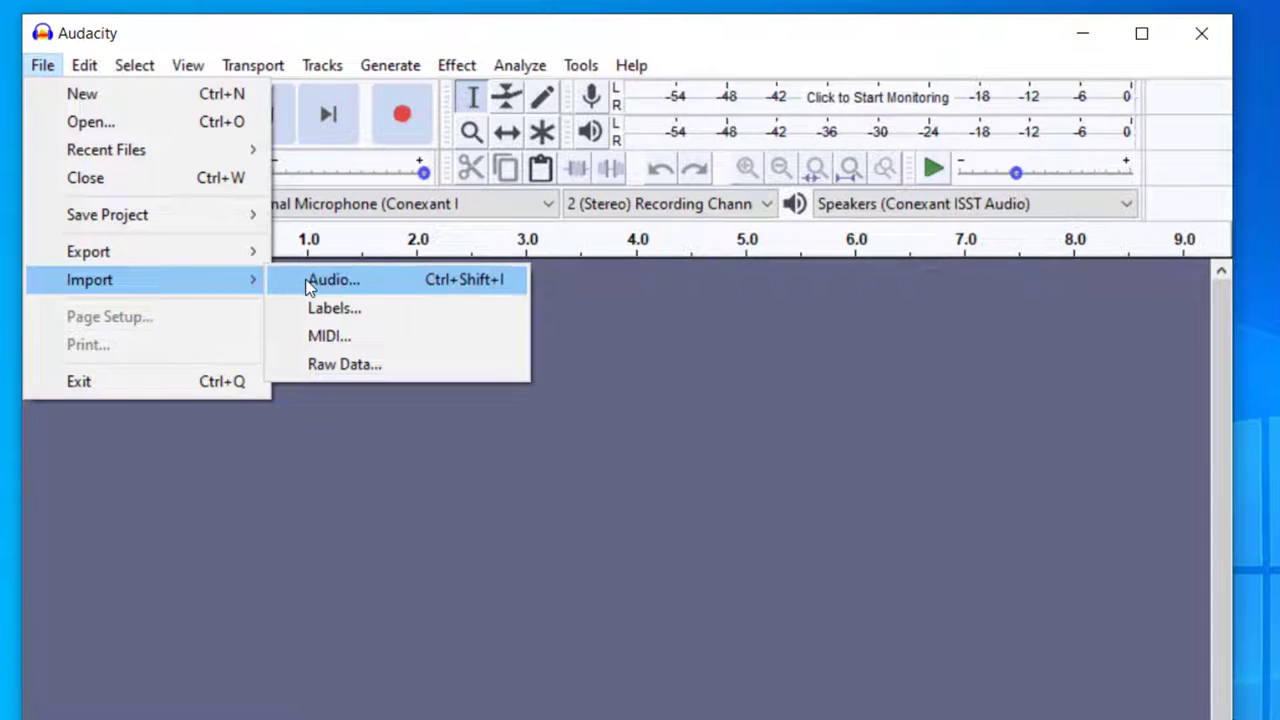
left_click(334, 279)
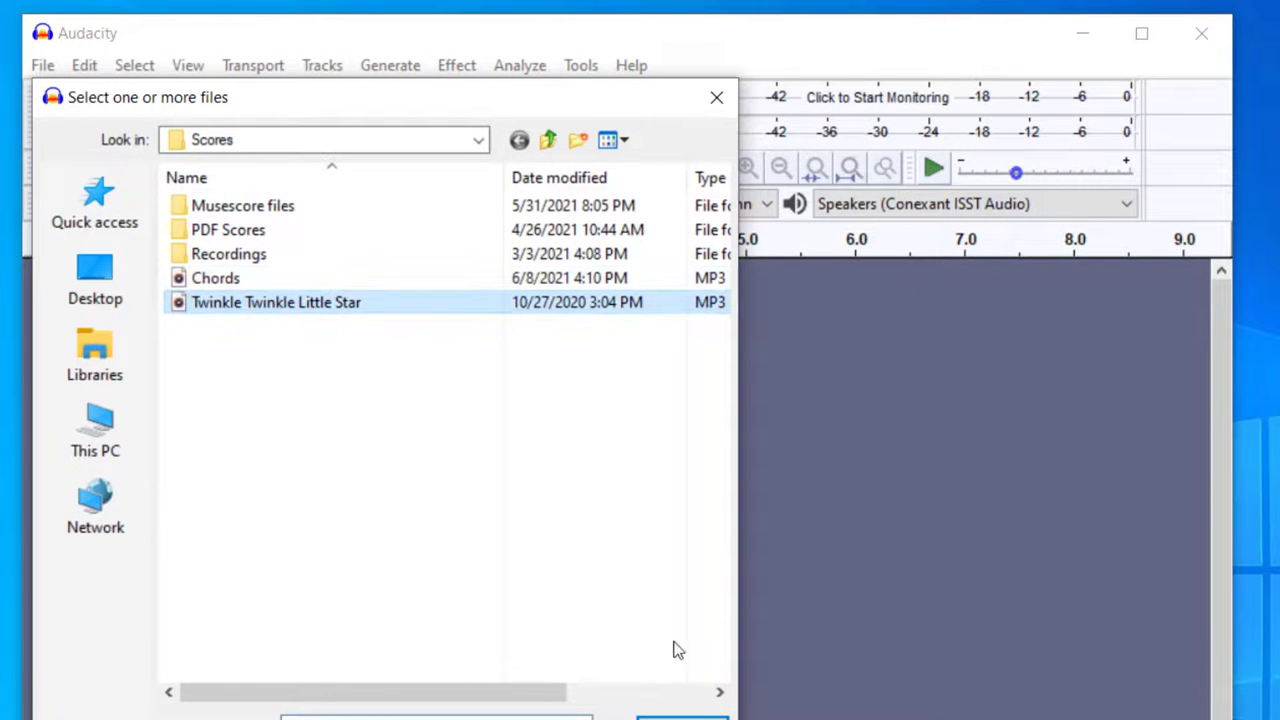
double_click(276, 301)
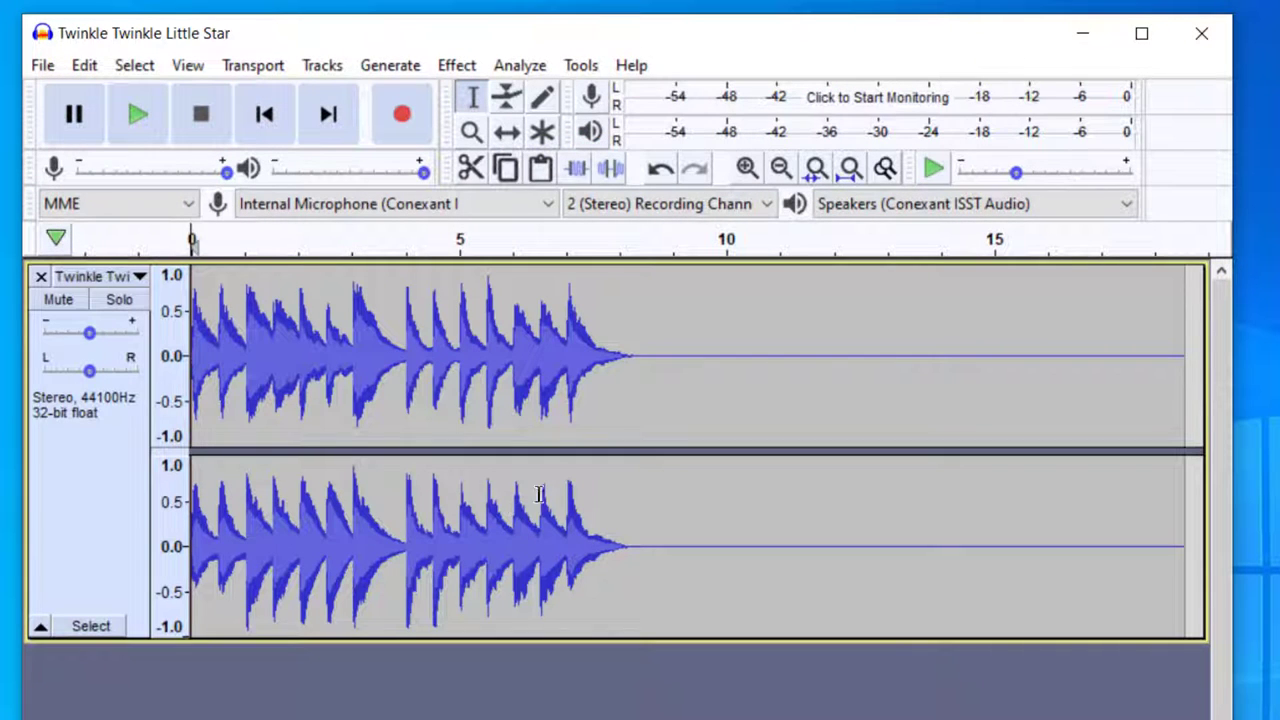
mouse_move(401, 282)
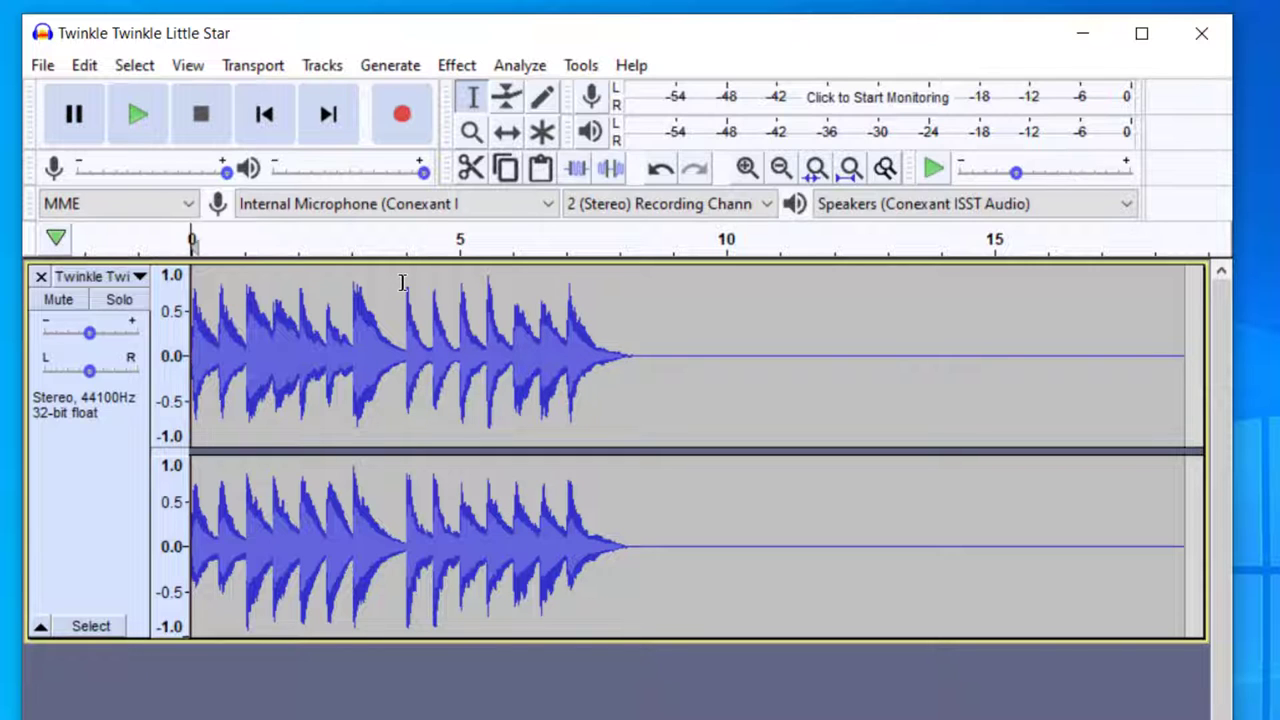
mouse_move(381, 301)
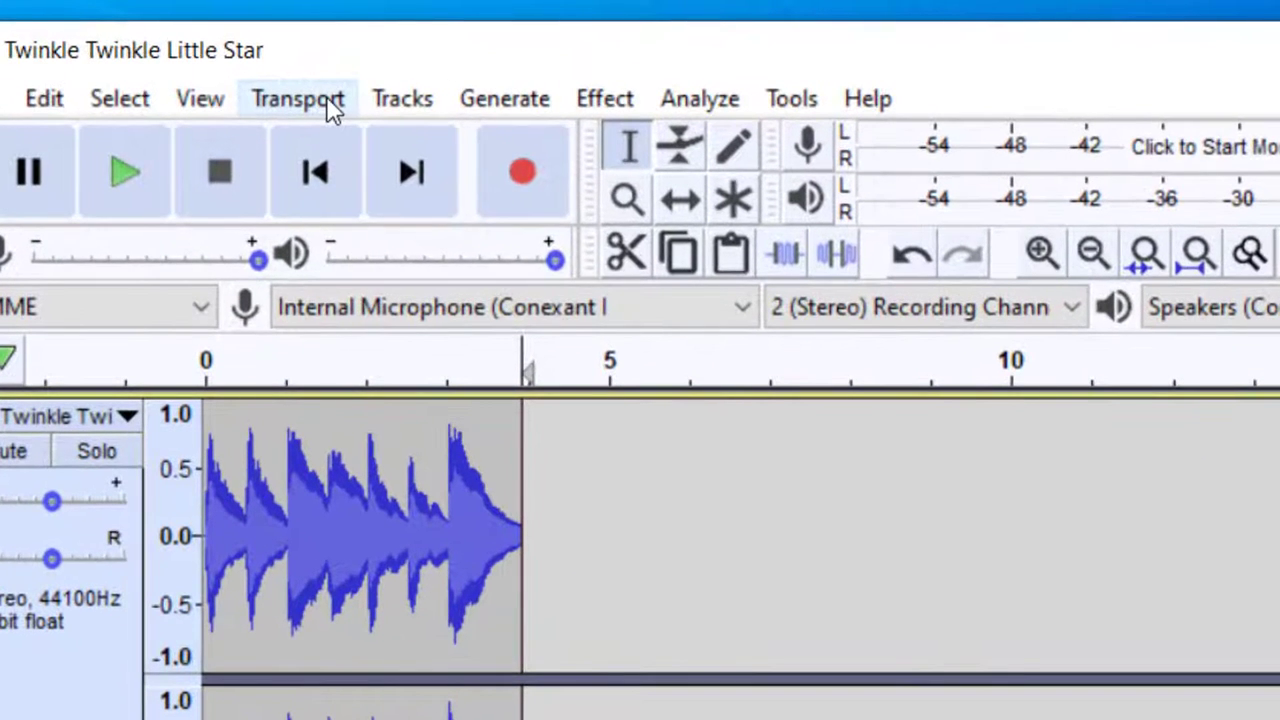
Step: Turn on Loop Play to hear the trimmed four-second melody repeat
left_click(297, 98)
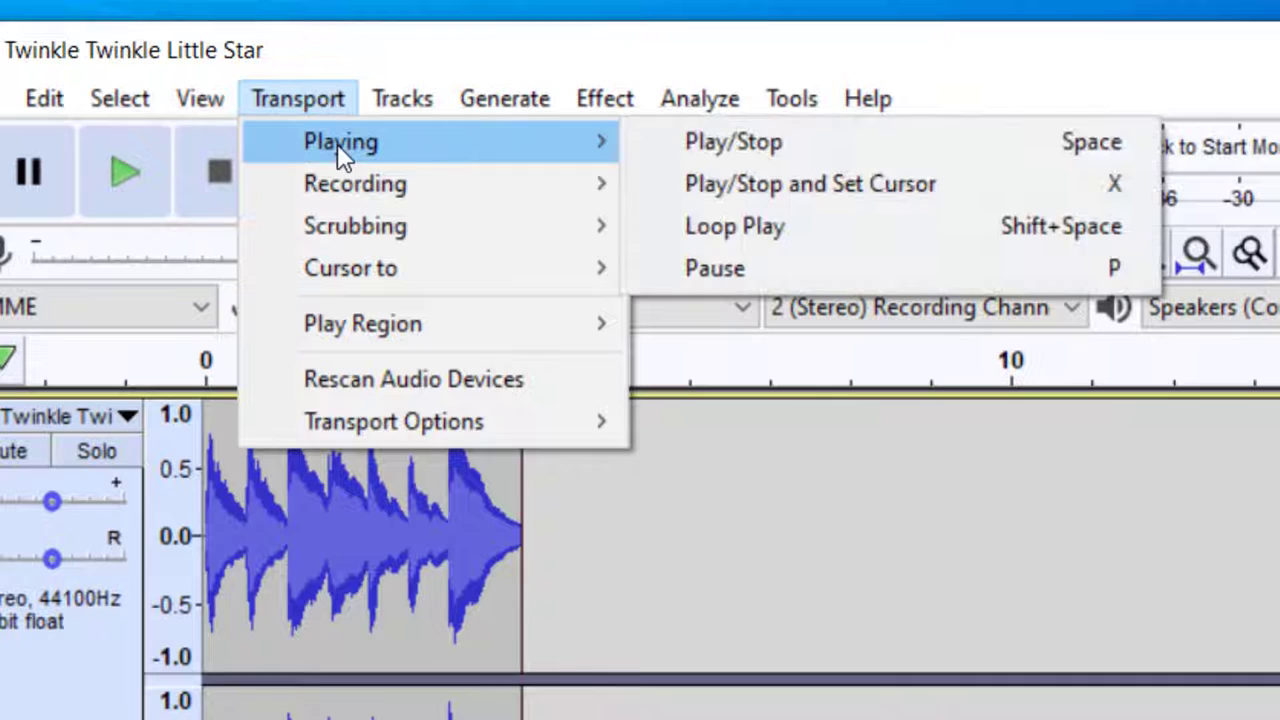
mouse_move(720, 226)
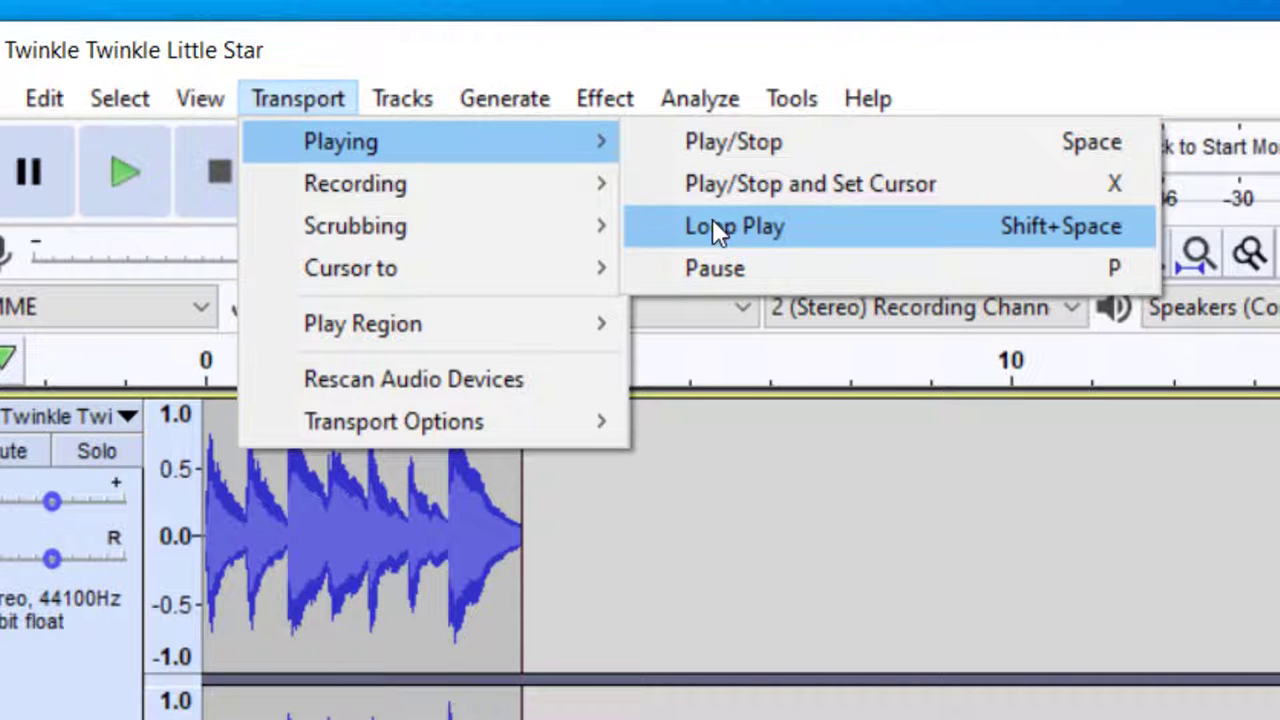
left_click(734, 225)
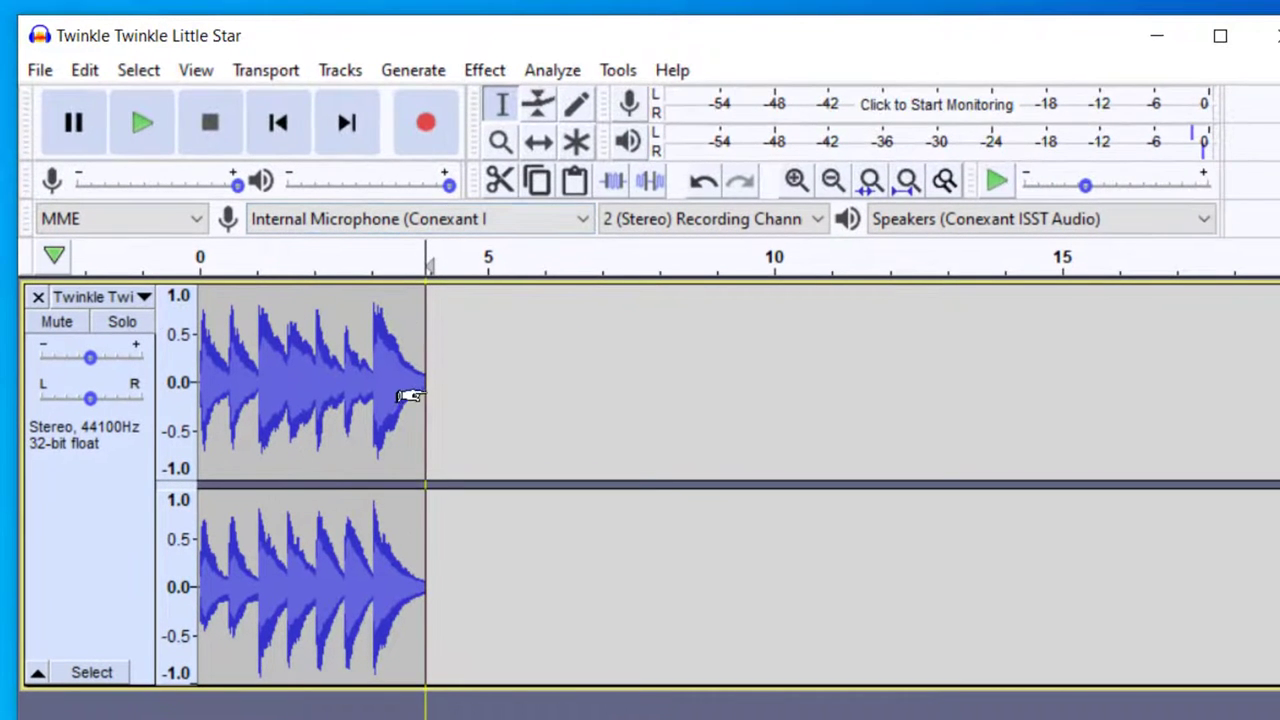
mouse_move(345, 340)
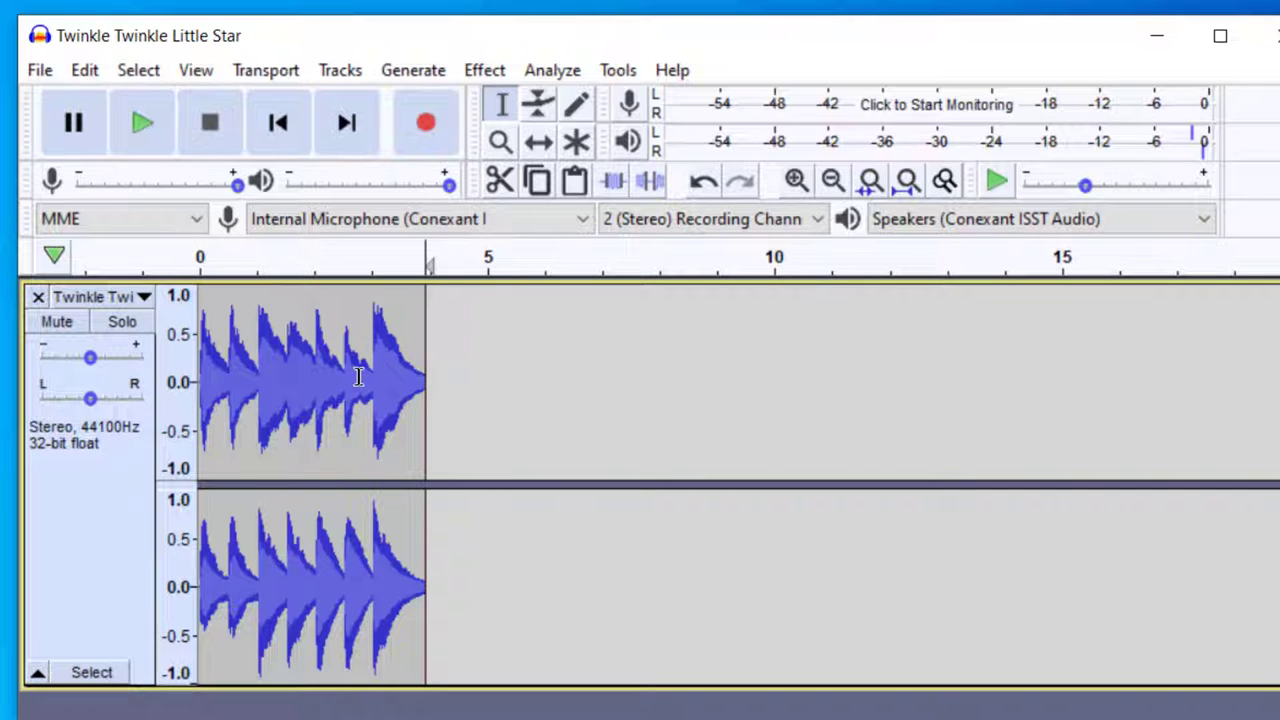
mouse_move(363, 380)
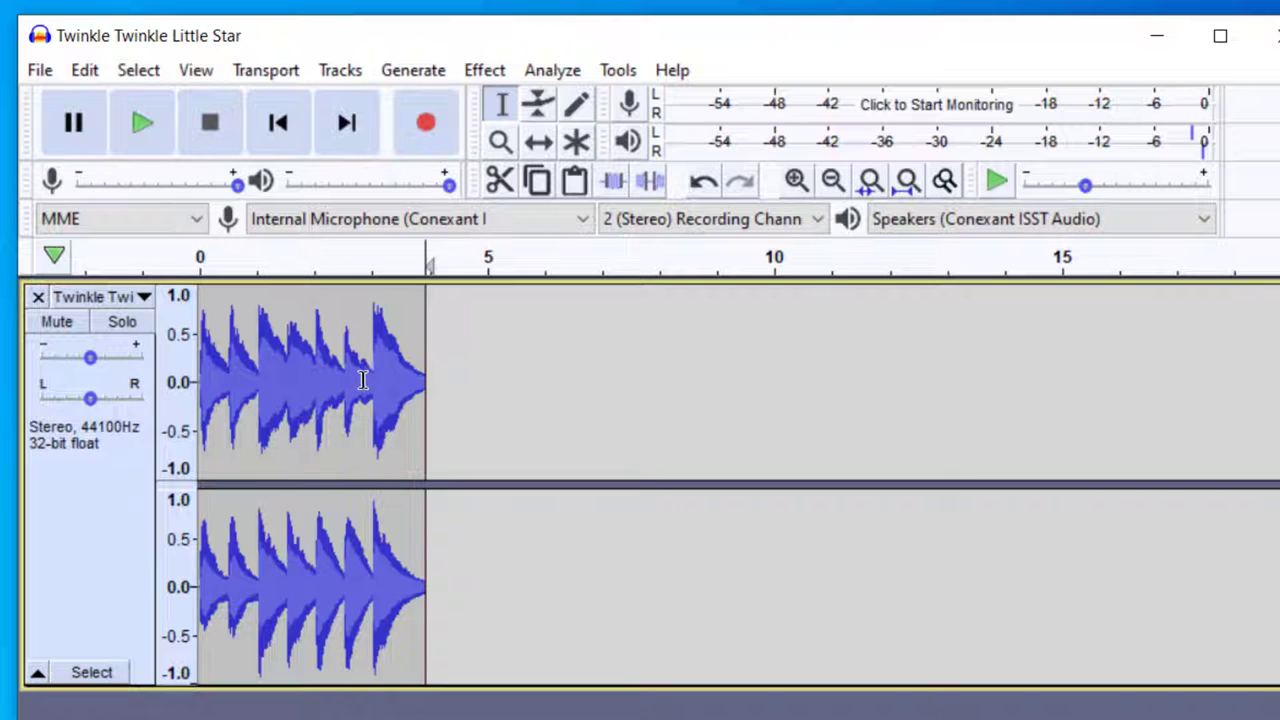
mouse_move(375, 400)
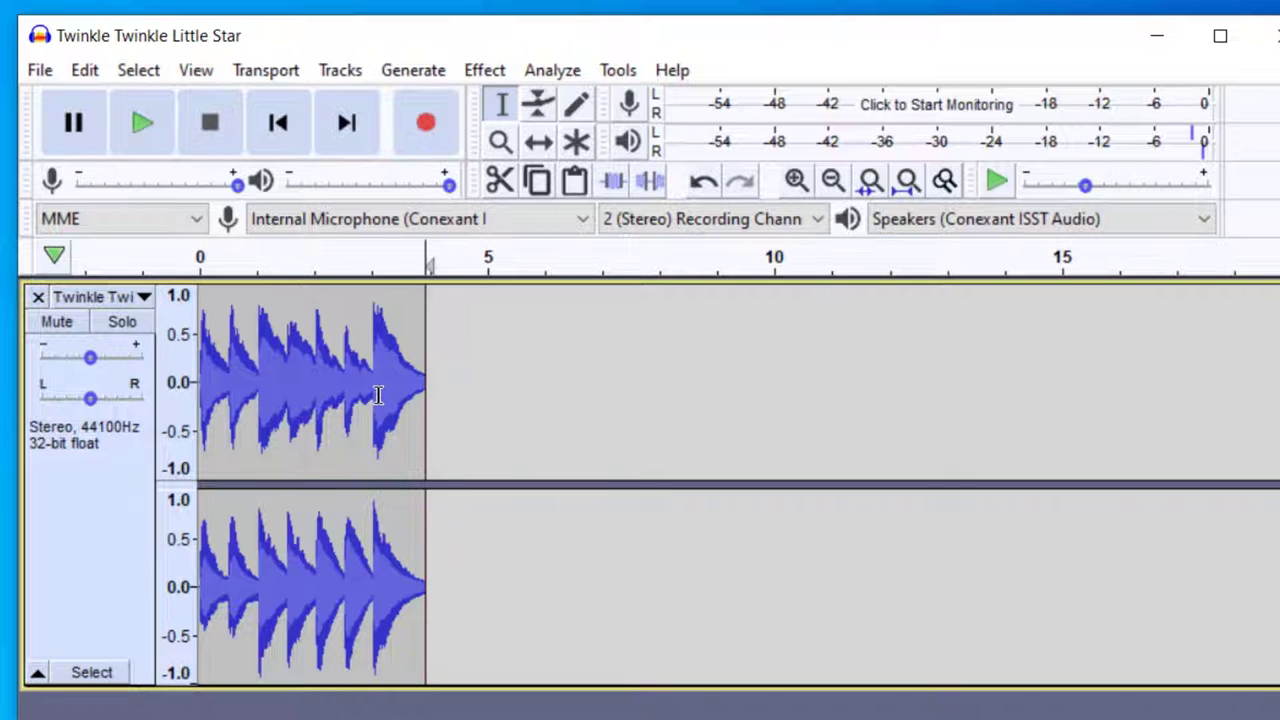
mouse_move(315, 343)
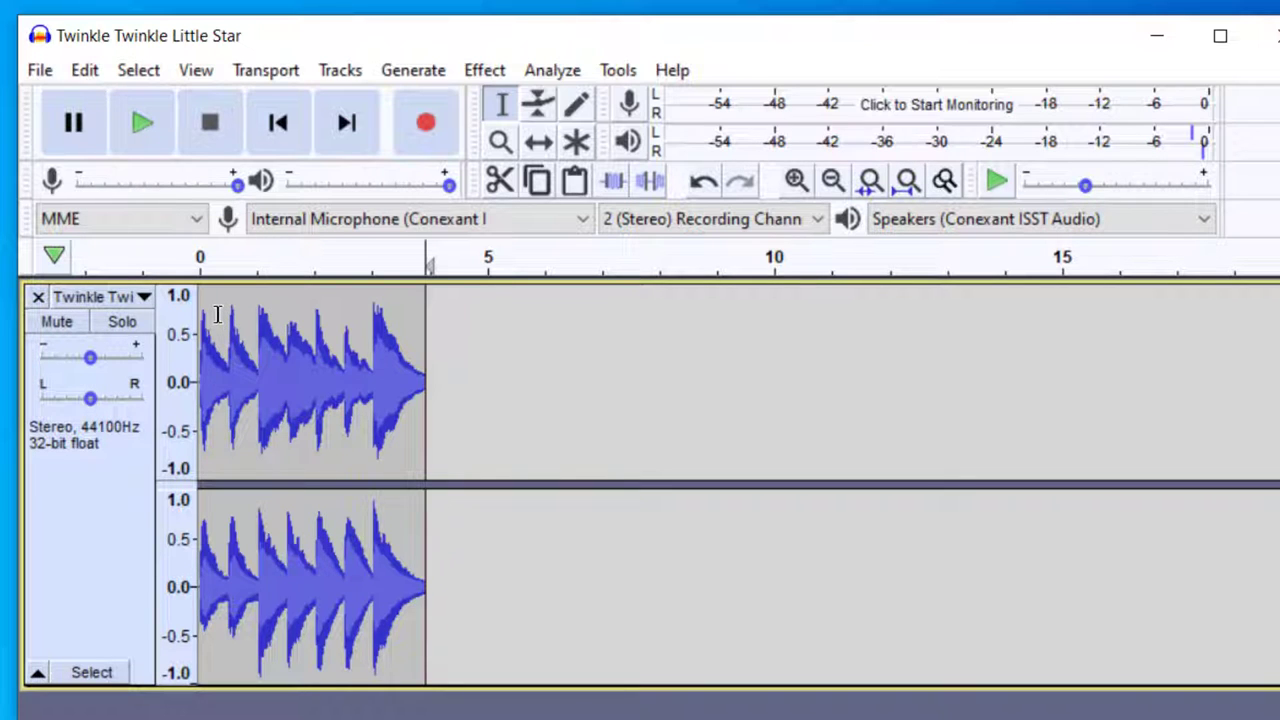
mouse_move(252, 354)
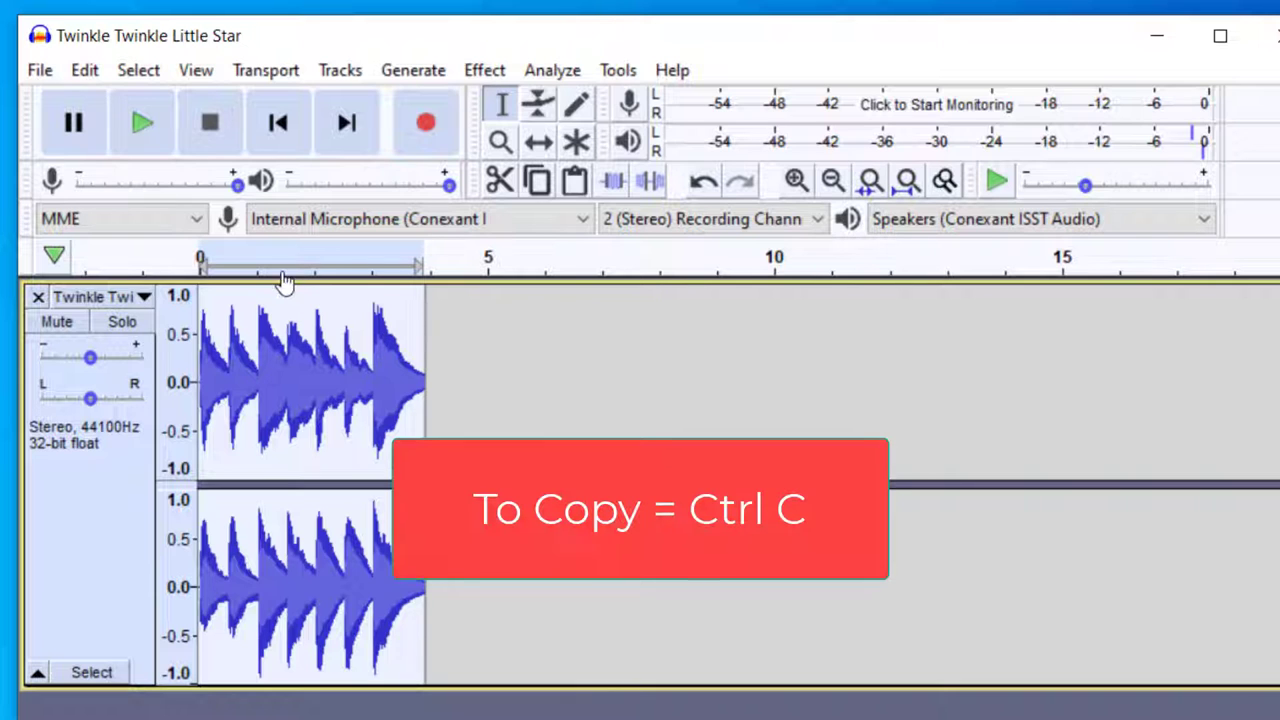
Step: Copy the four-second melody and paste it after the original, making about eight seconds
left_click(85, 70)
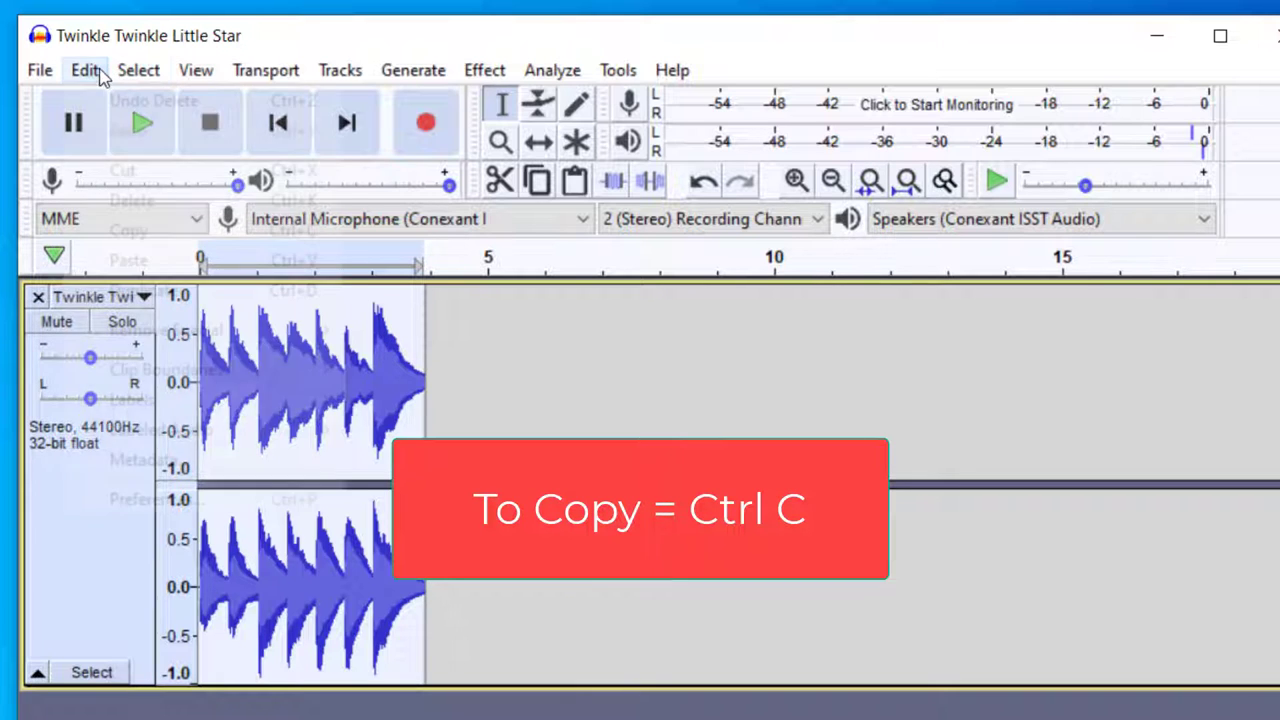
left_click(128, 231)
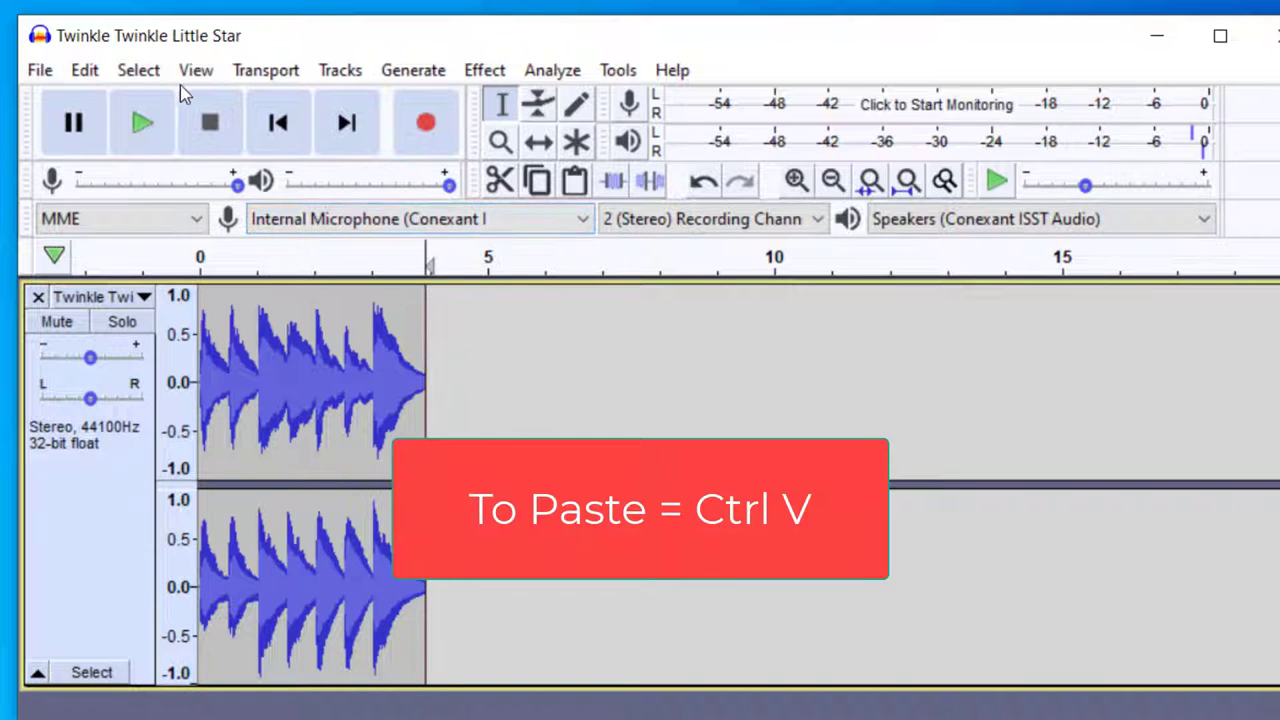
left_click(84, 70)
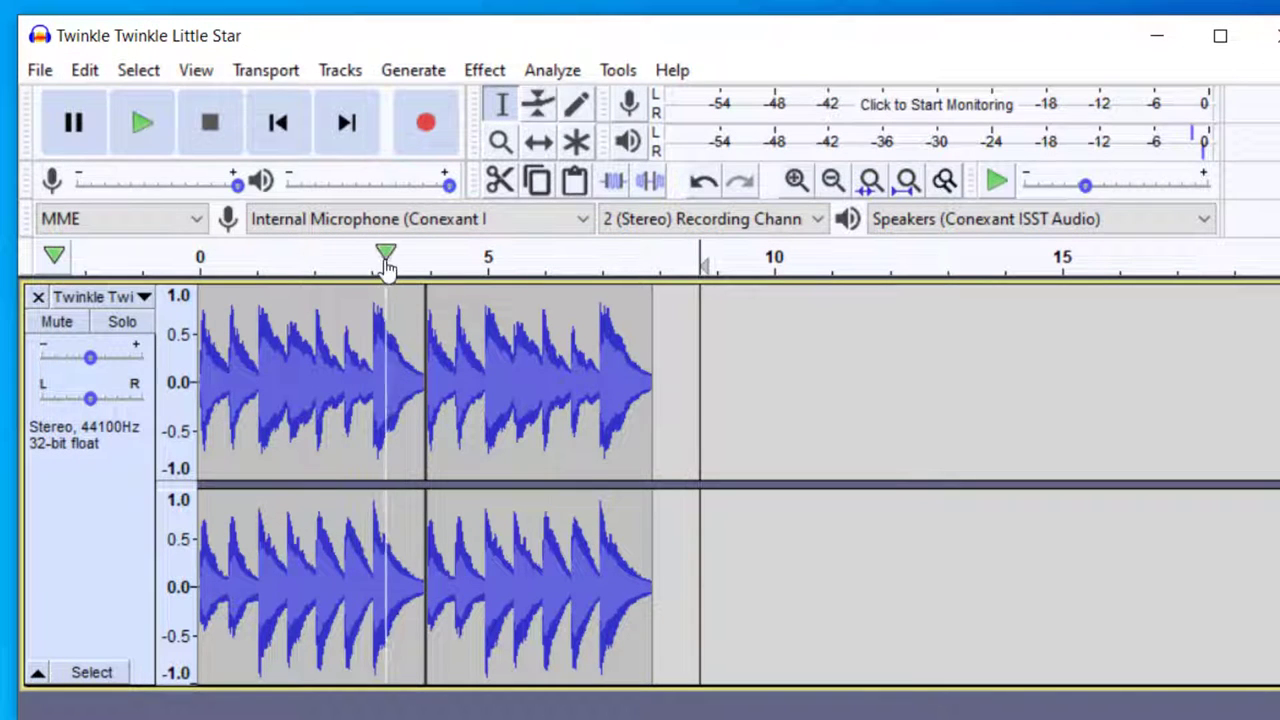
left_click(360, 256)
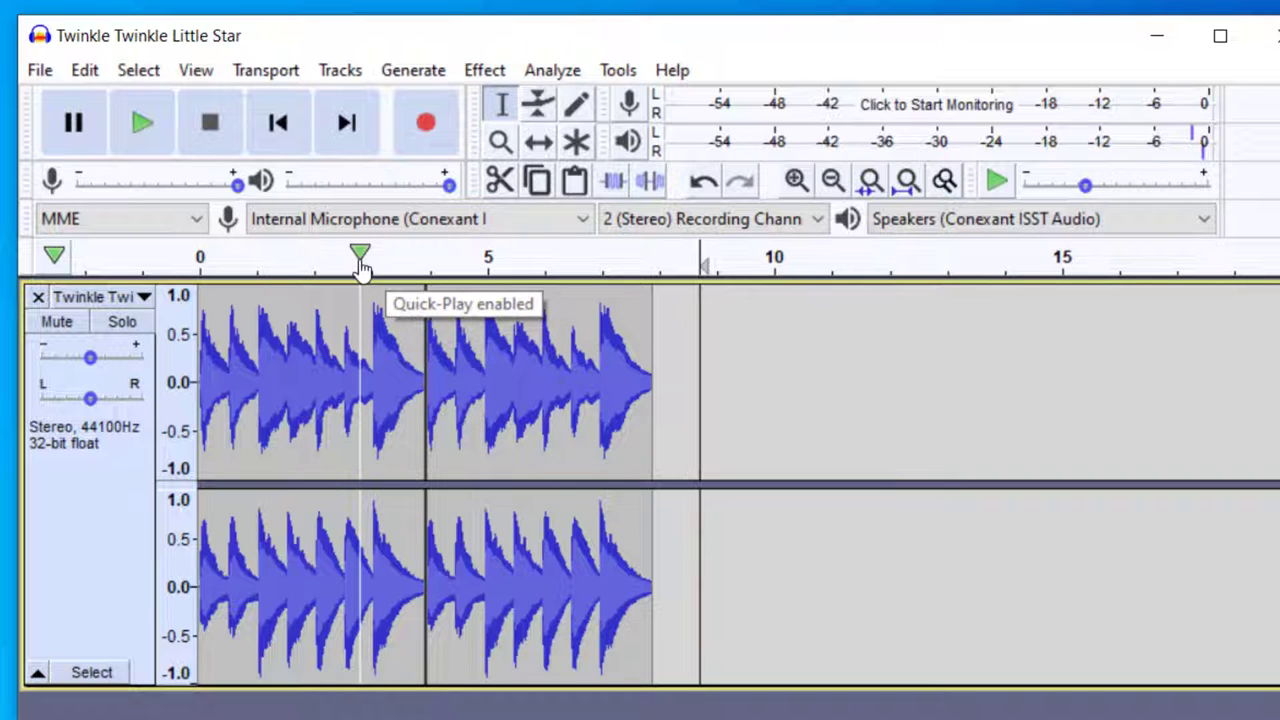
left_click(142, 122)
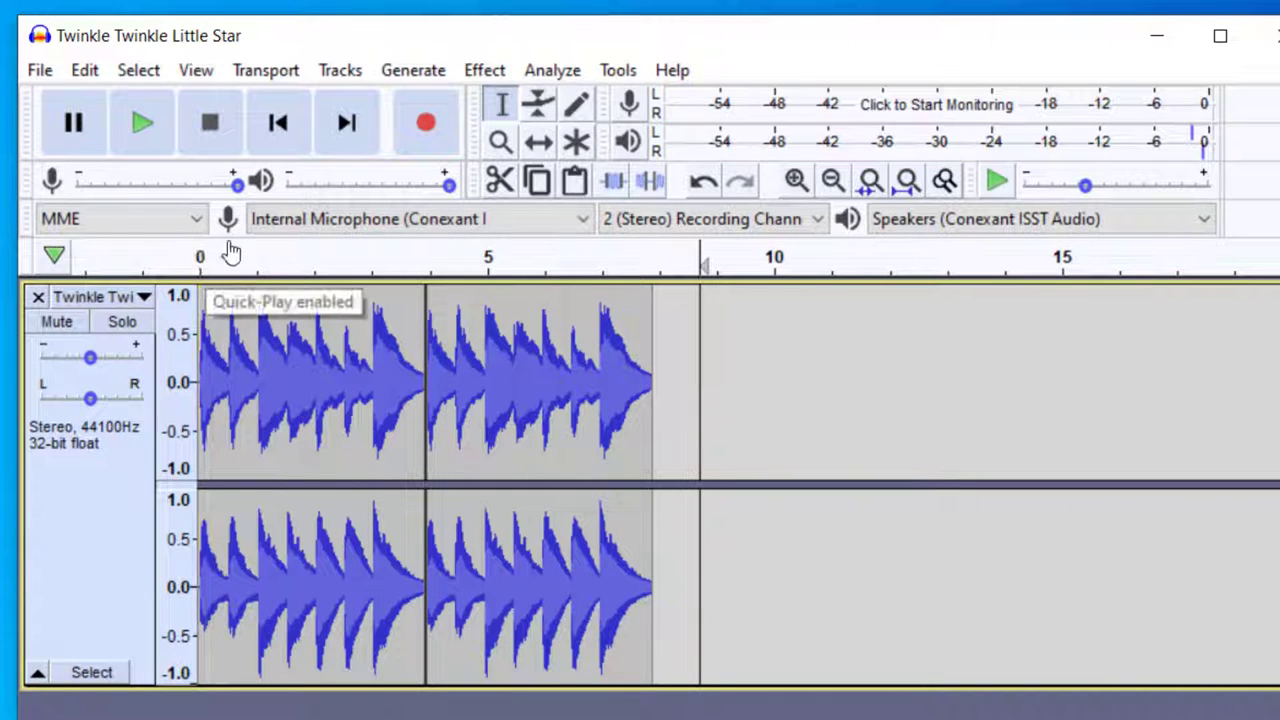
left_click(142, 122)
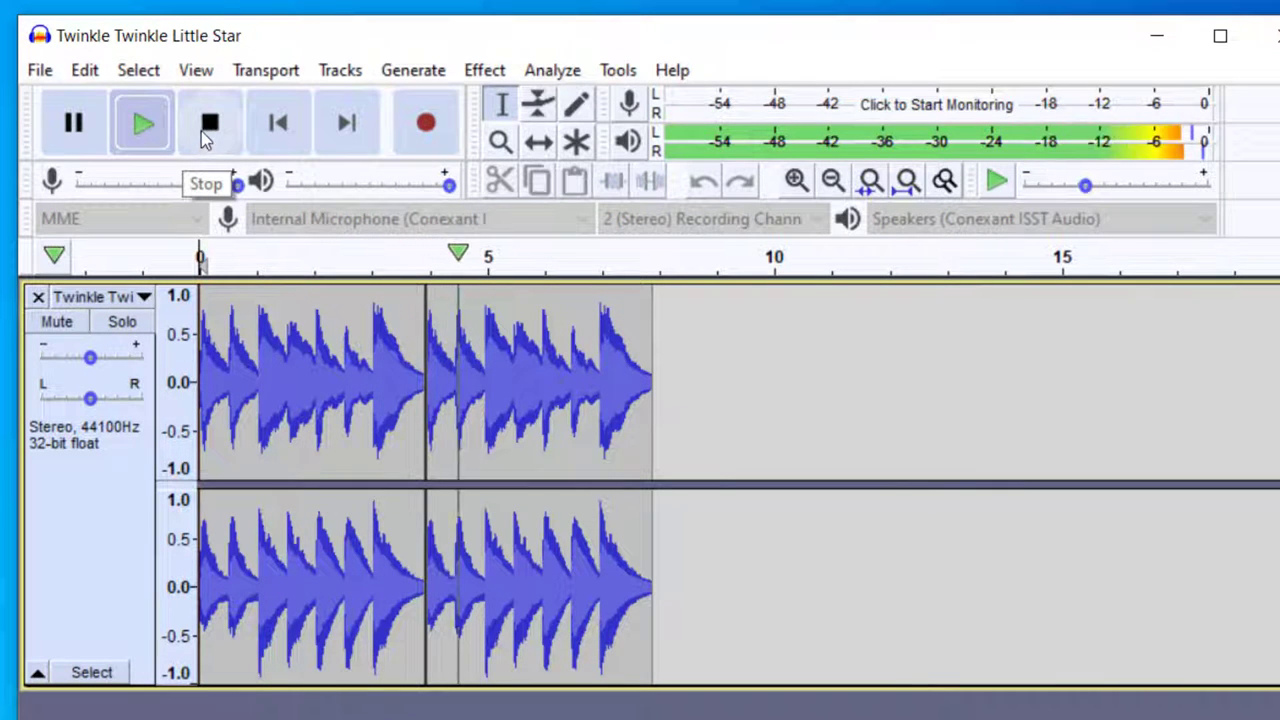
left_click(210, 122)
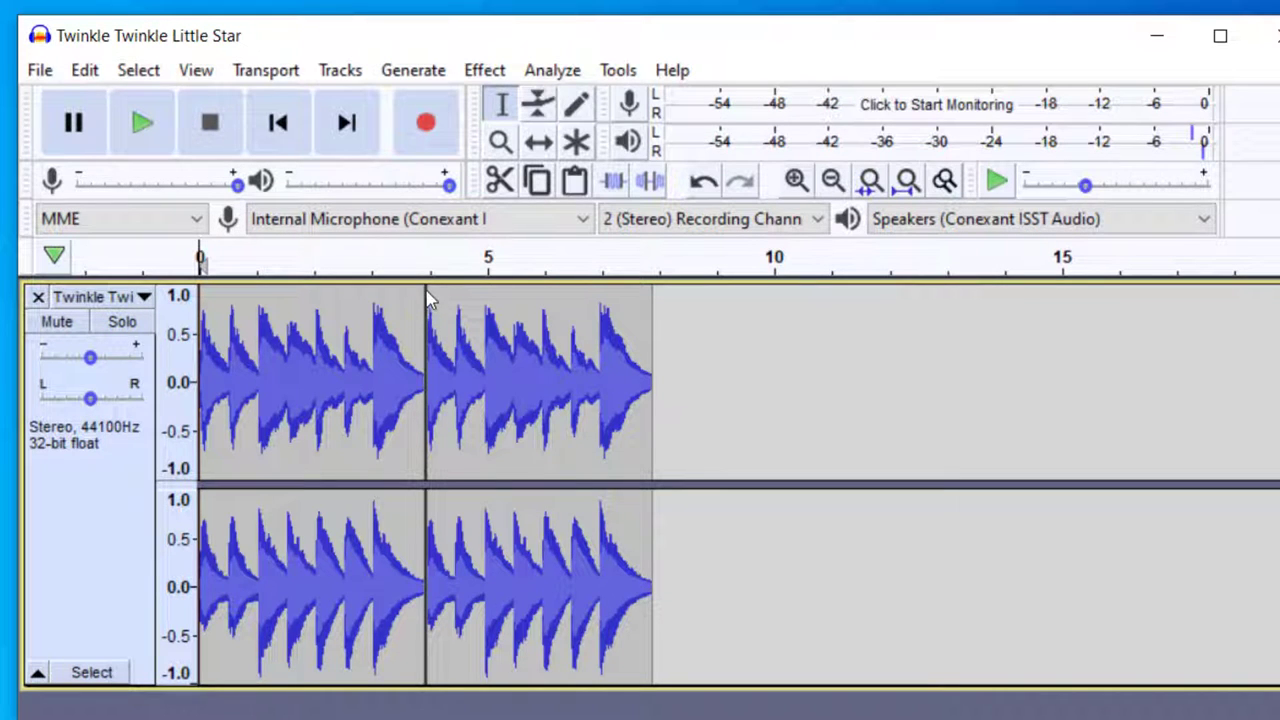
mouse_move(445, 263)
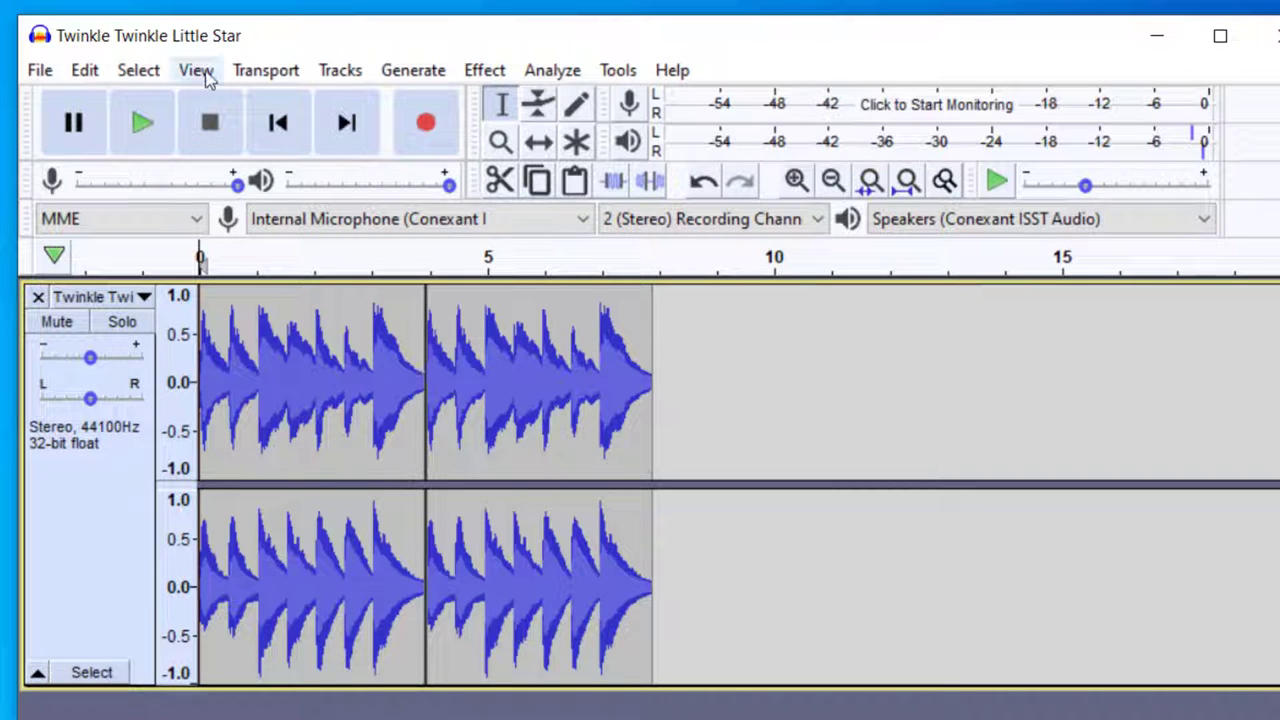
Step: Zoom in on the seam near the 4-second mark
left_click(195, 70)
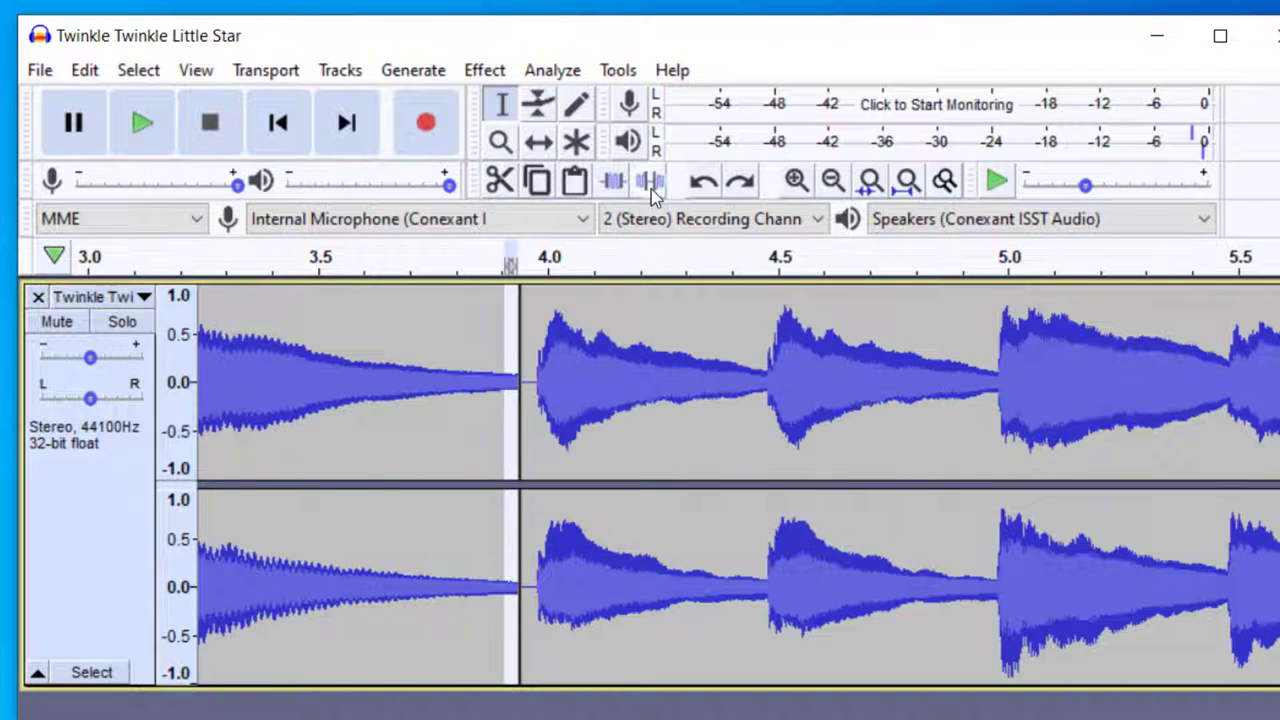
mouse_move(650, 182)
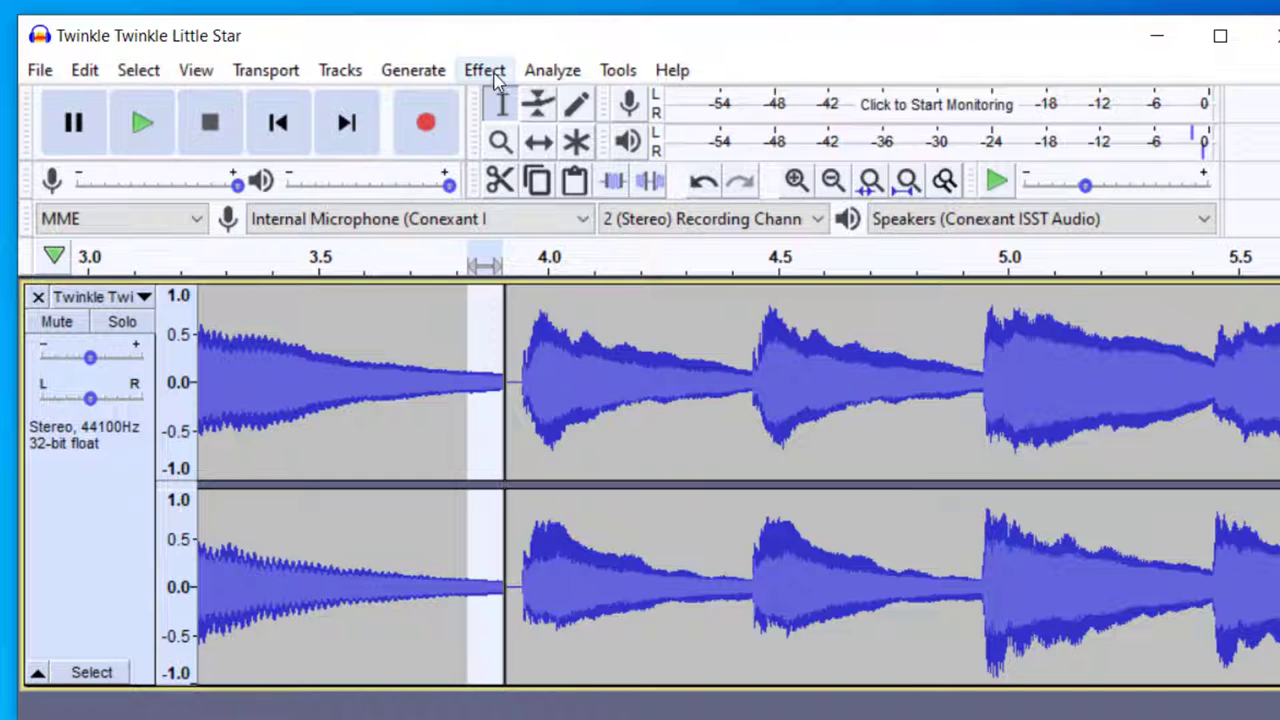
Step: Apply Fade Out to the stretch just before the 3.9 s seam
left_click(484, 70)
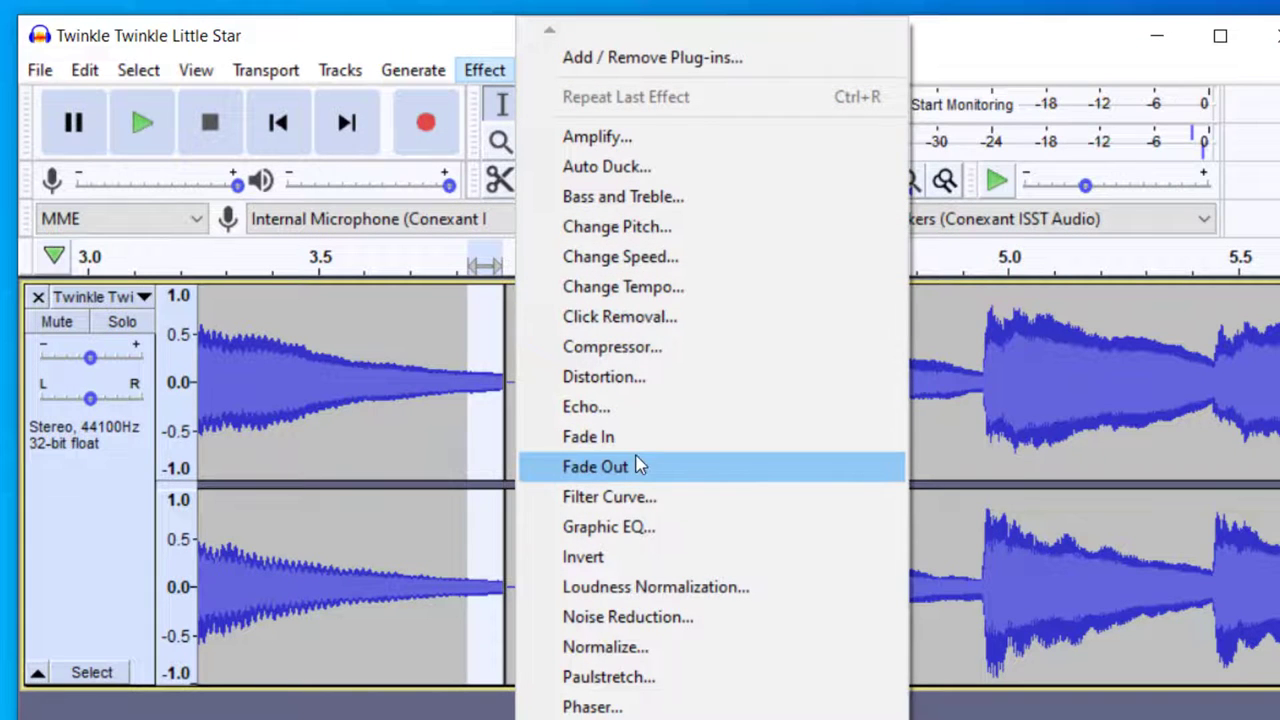
left_click(595, 466)
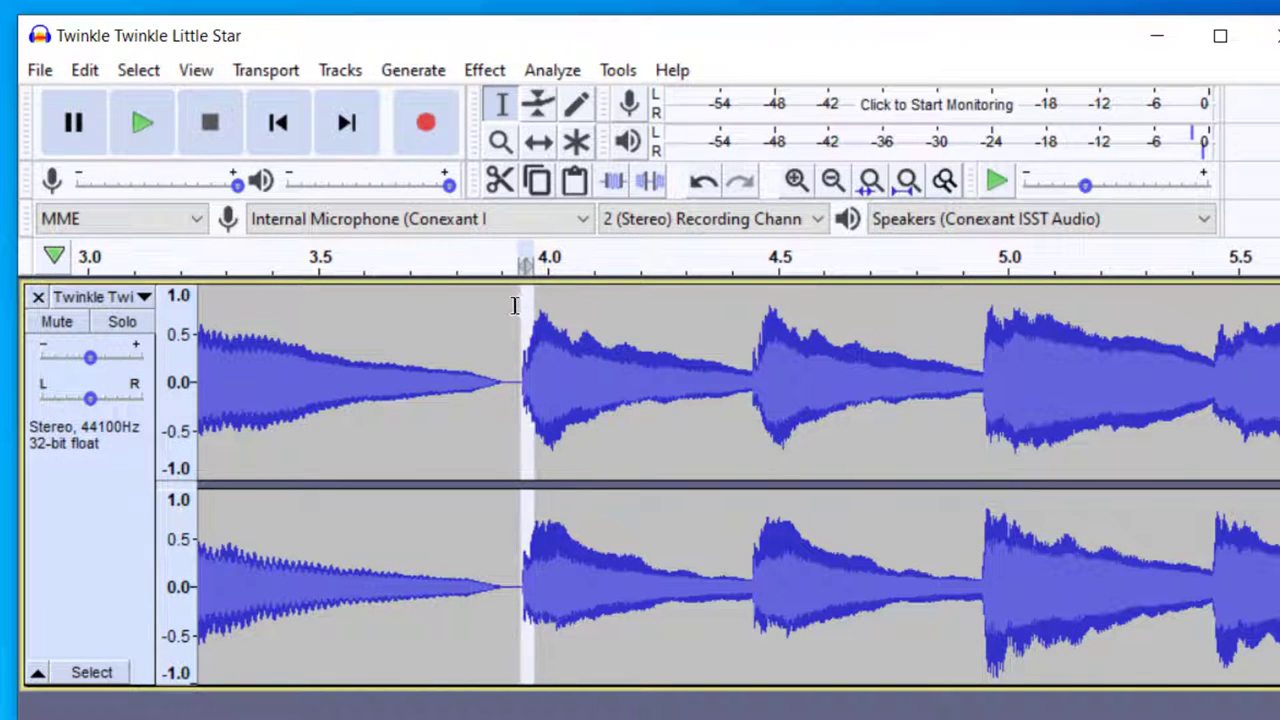
mouse_move(502, 301)
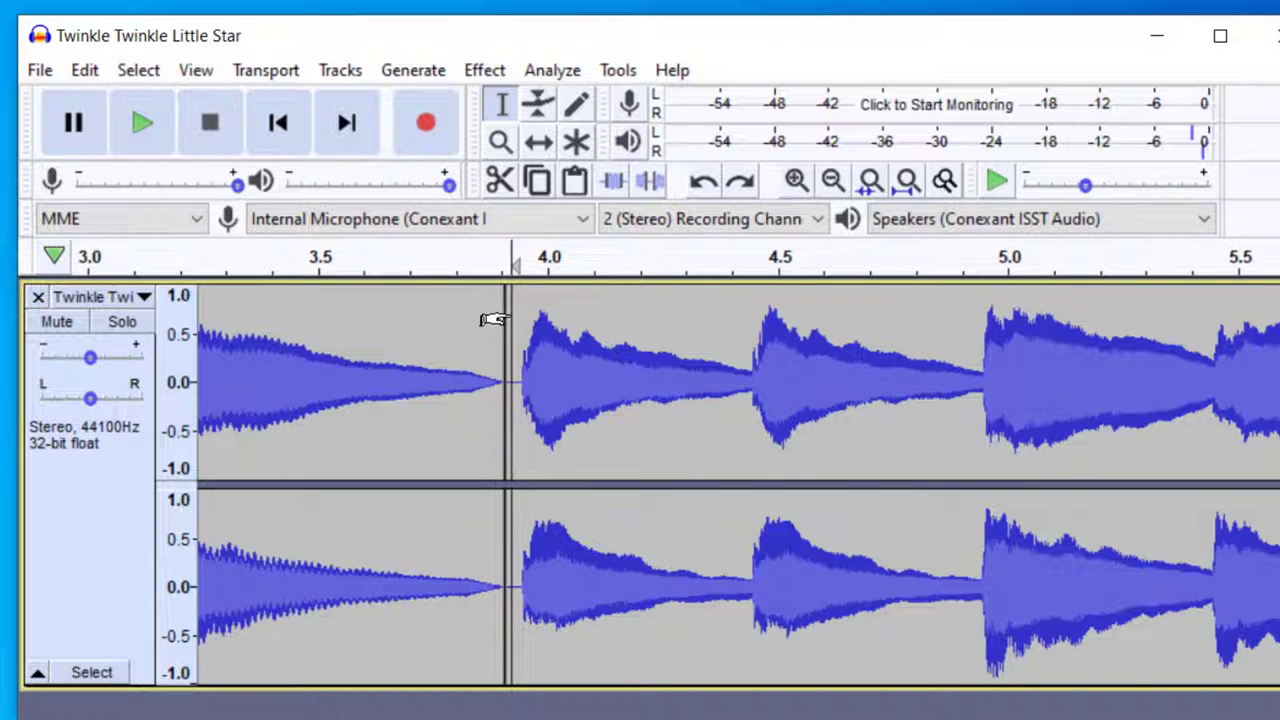
mouse_move(505, 325)
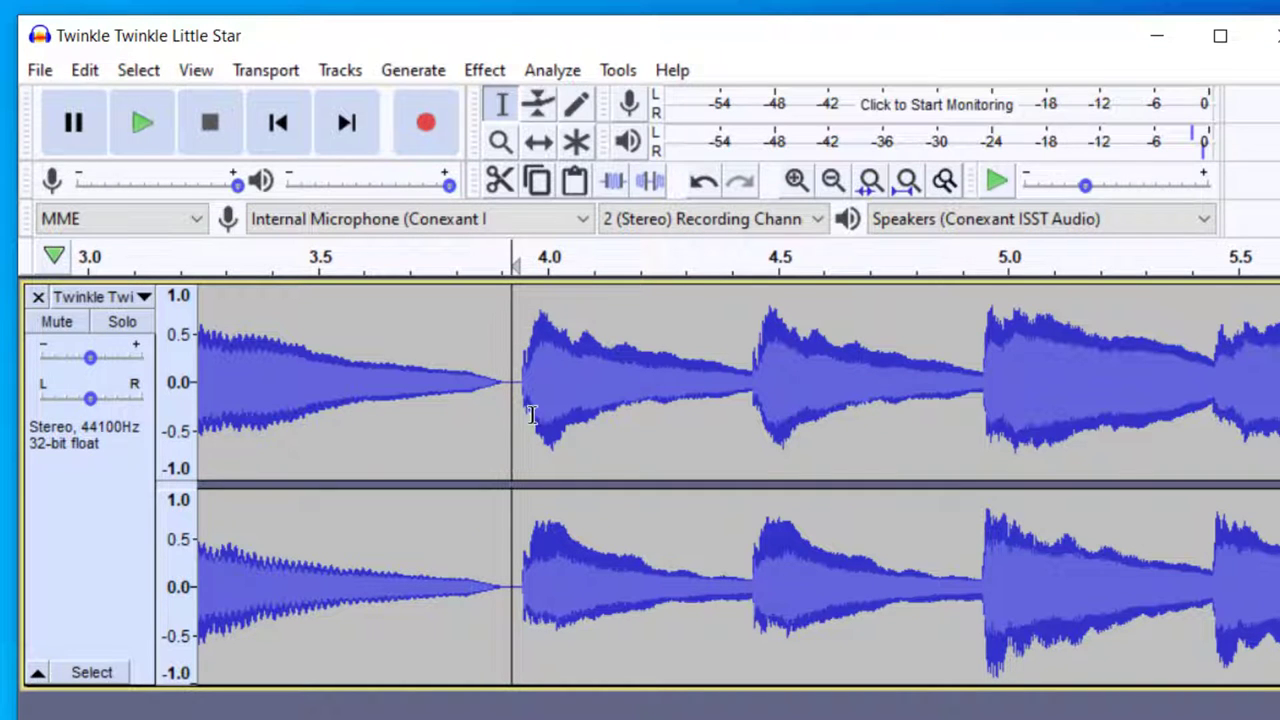
mouse_move(517, 312)
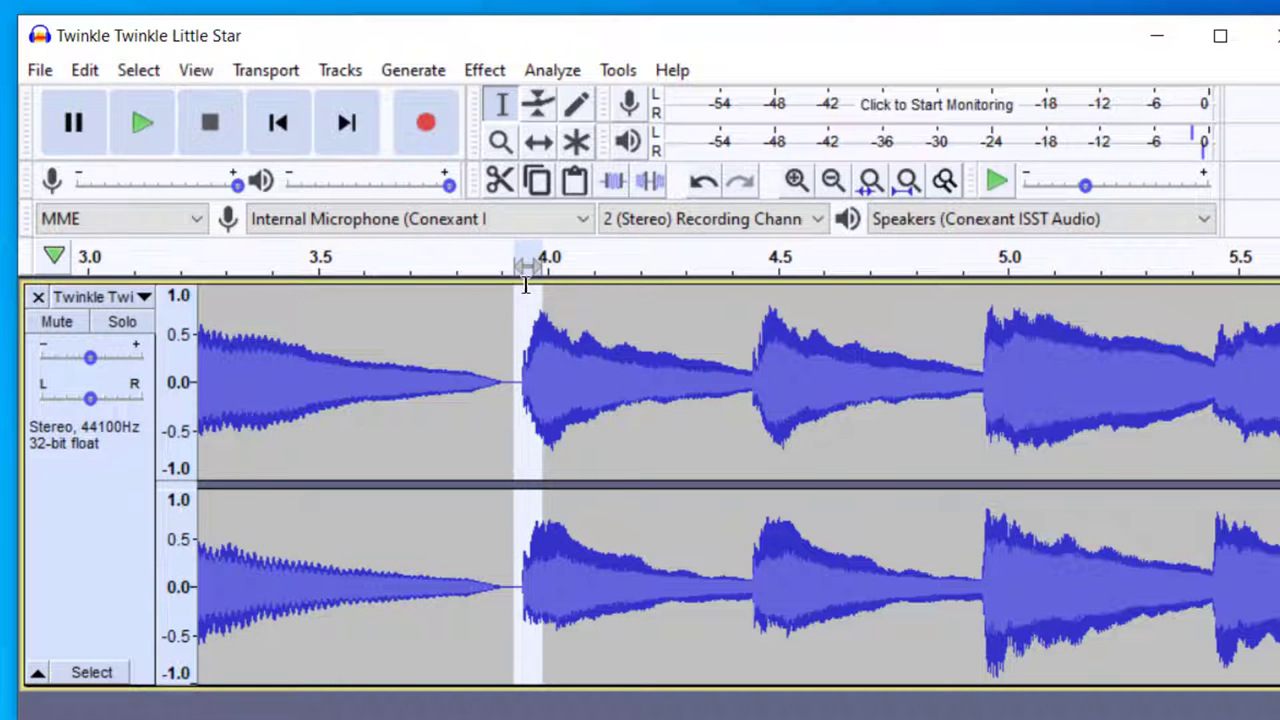
Step: Select the brief gap just after the faded tail at about 3.9 s
left_click(484, 70)
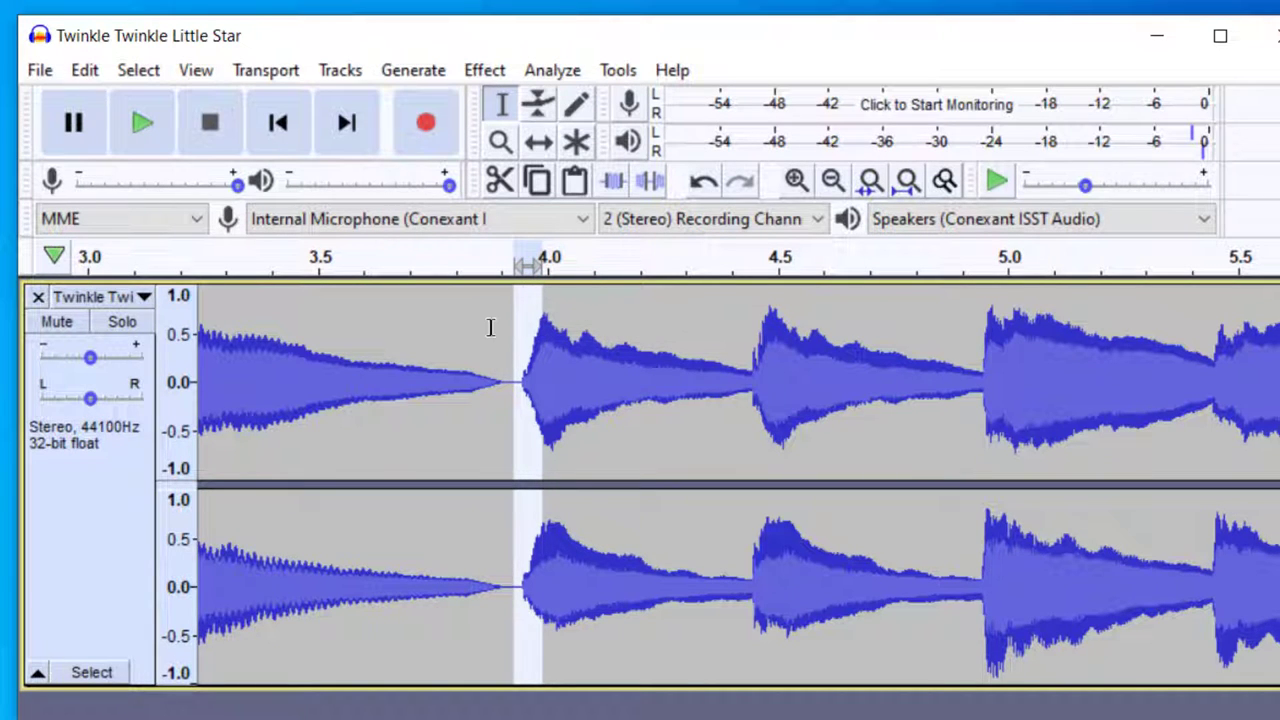
mouse_move(480, 306)
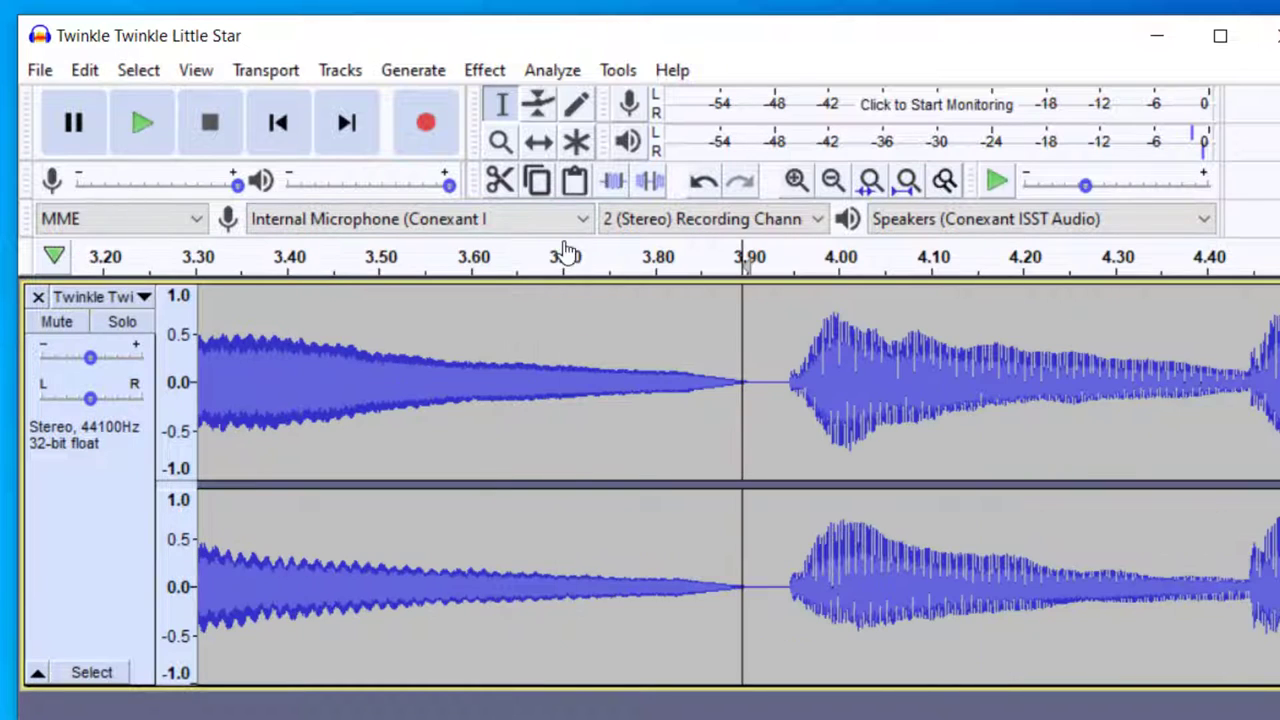
Step: Select a tiny slice at the seam and try Repair, dismissing the selection-too-long warning
left_click(795, 181)
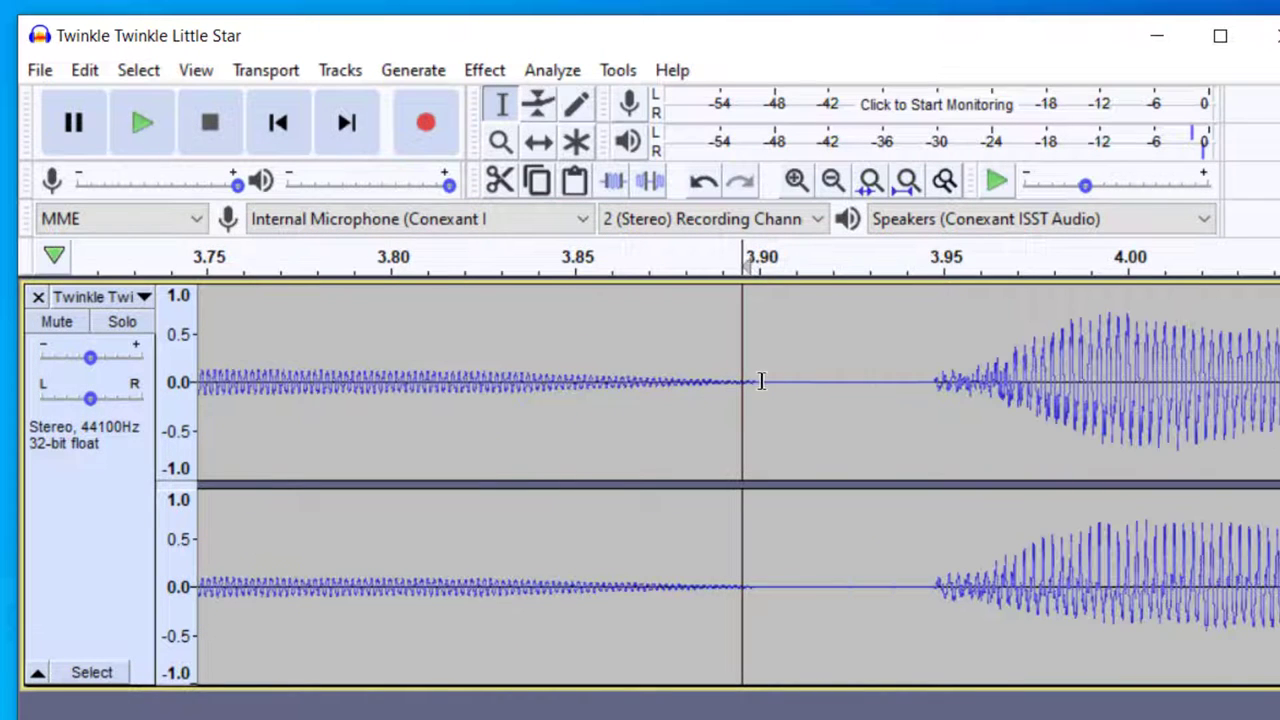
left_click(752, 380)
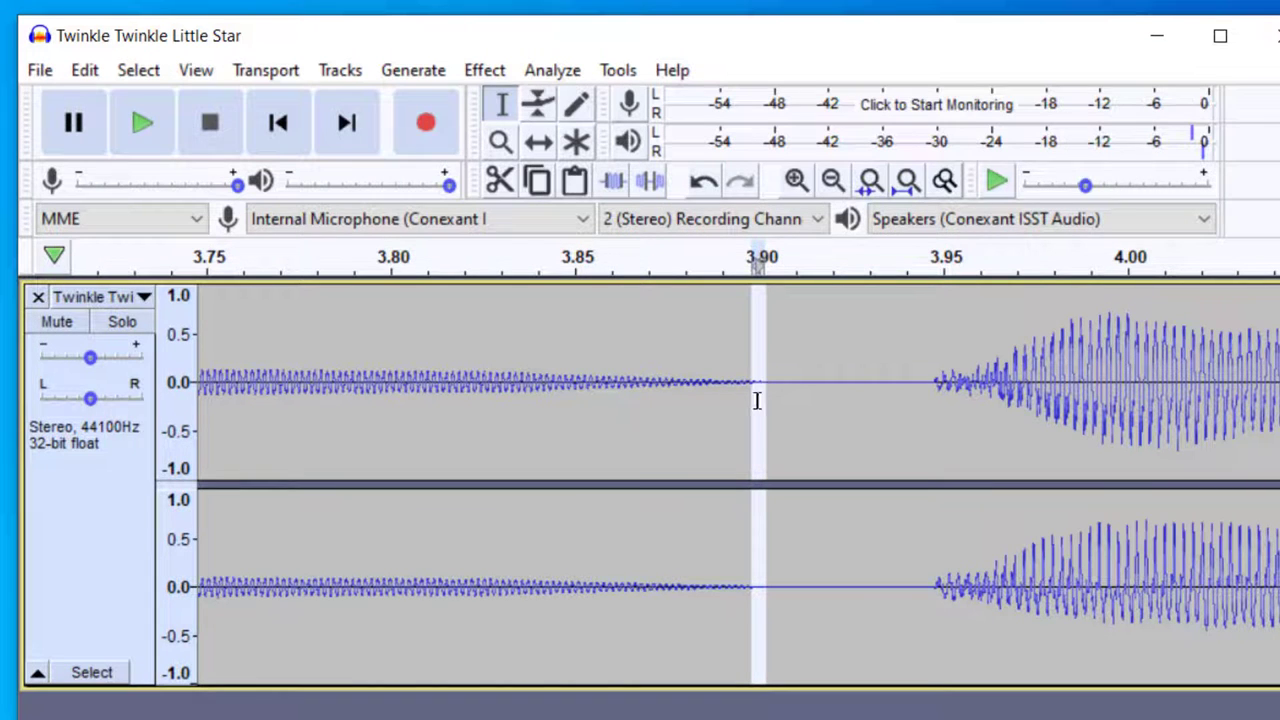
left_click(484, 70)
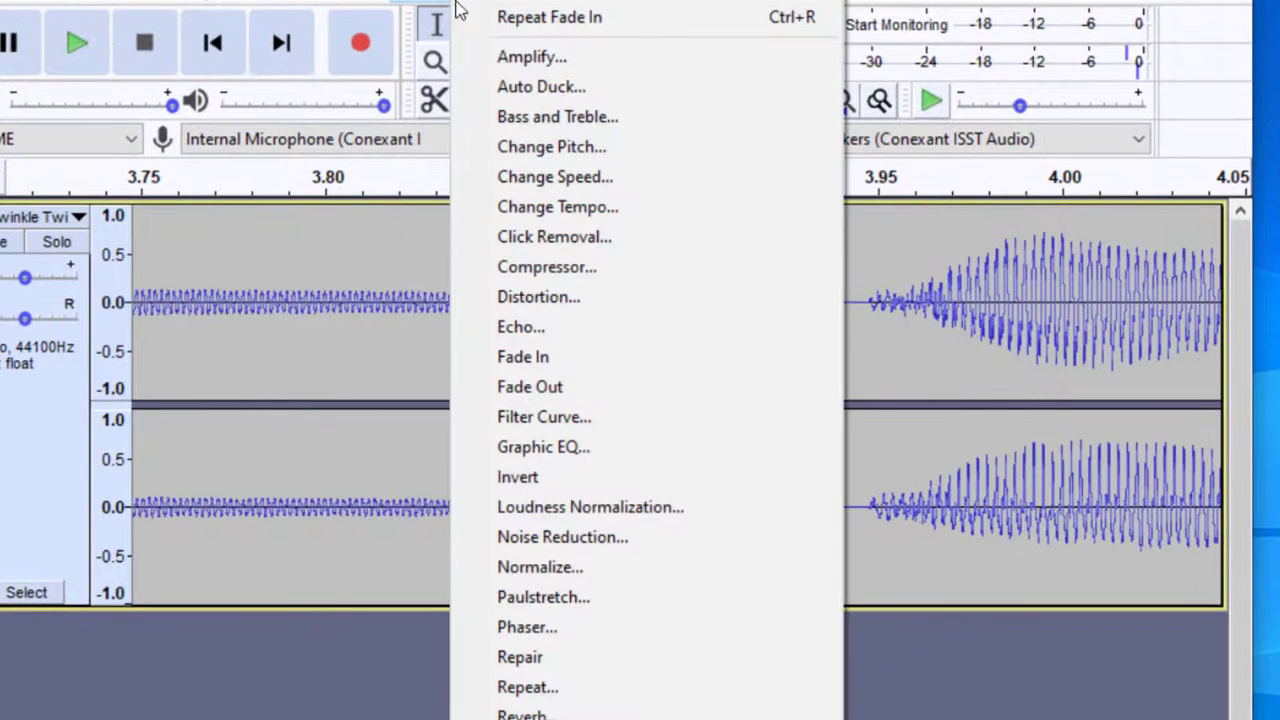
left_click(519, 657)
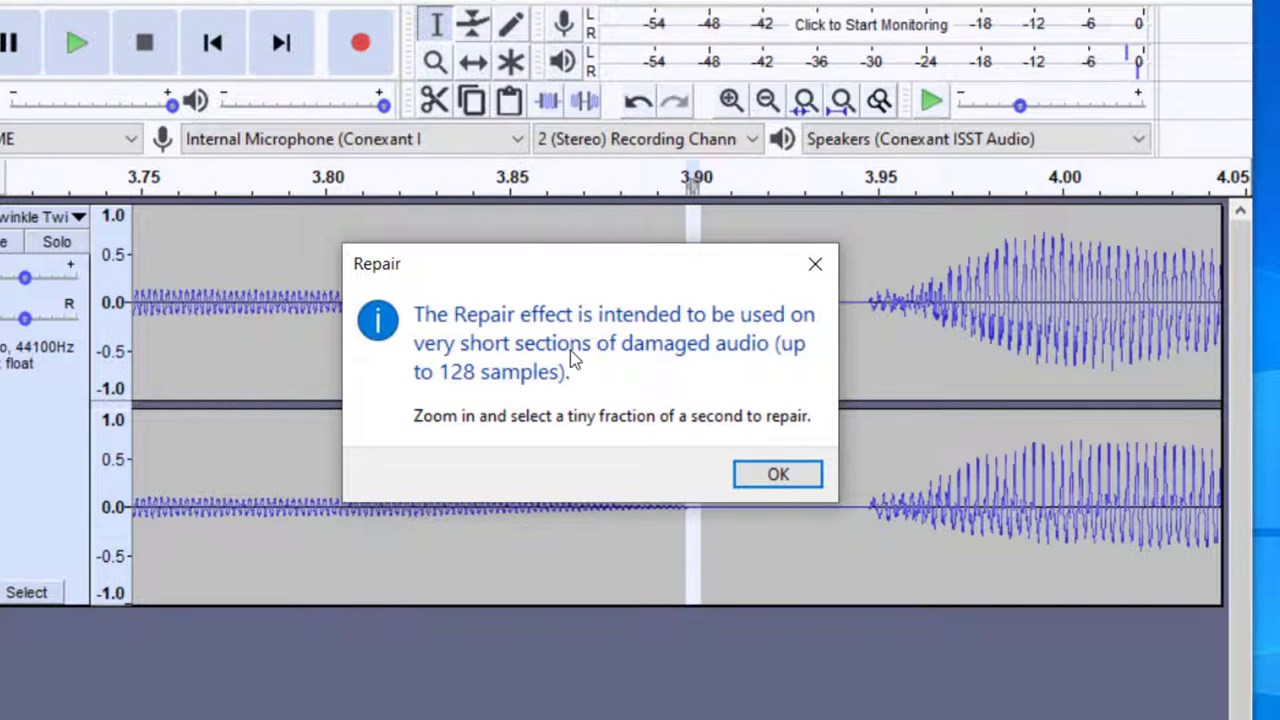
left_click(777, 473)
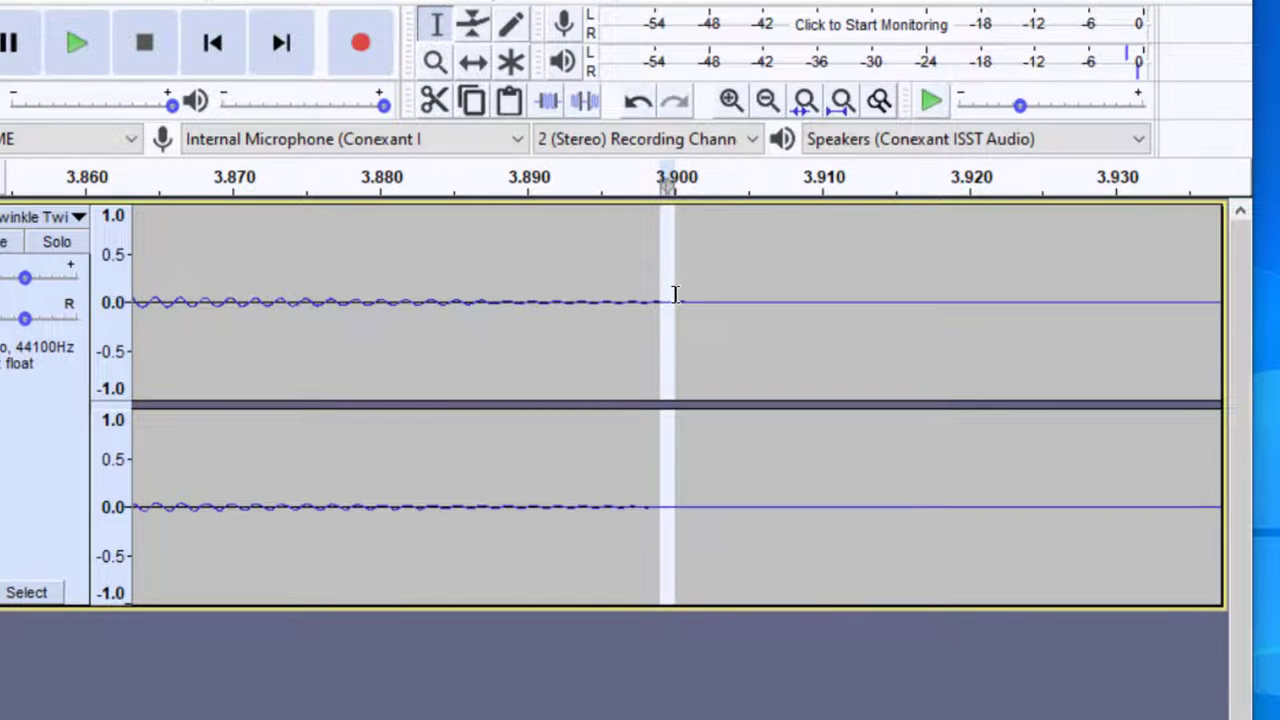
left_click(450, 5)
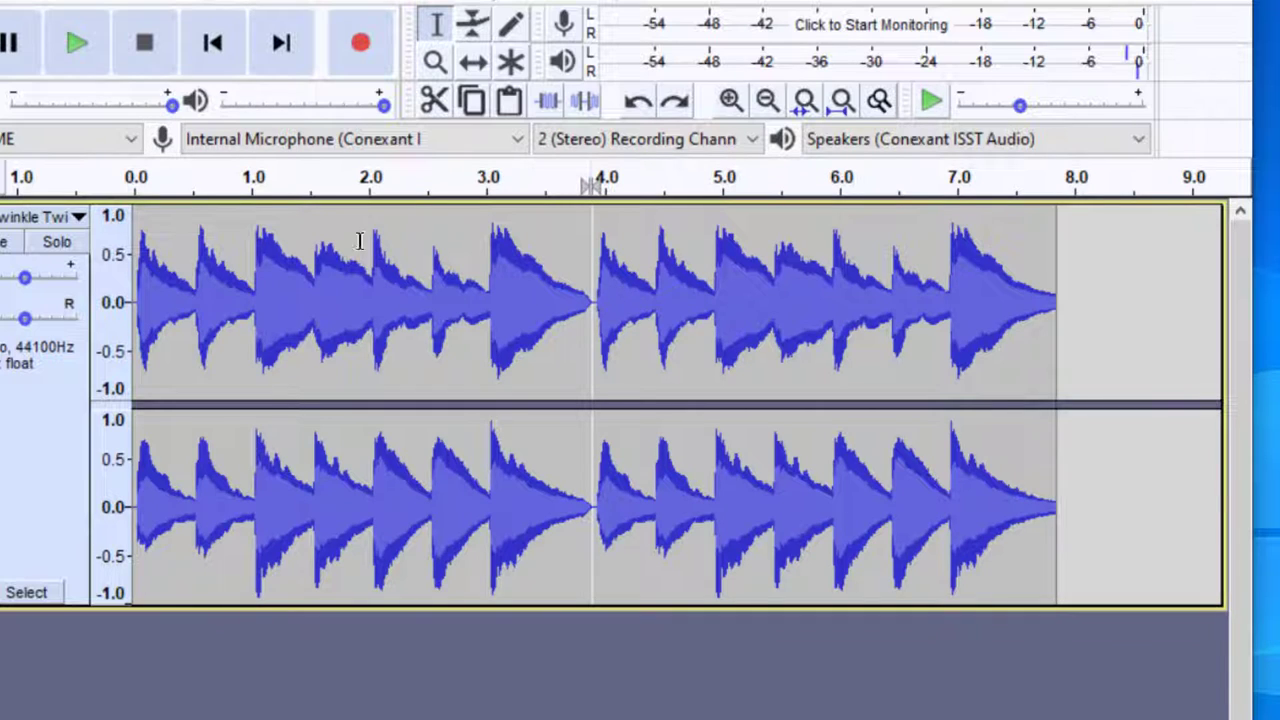
mouse_move(475, 318)
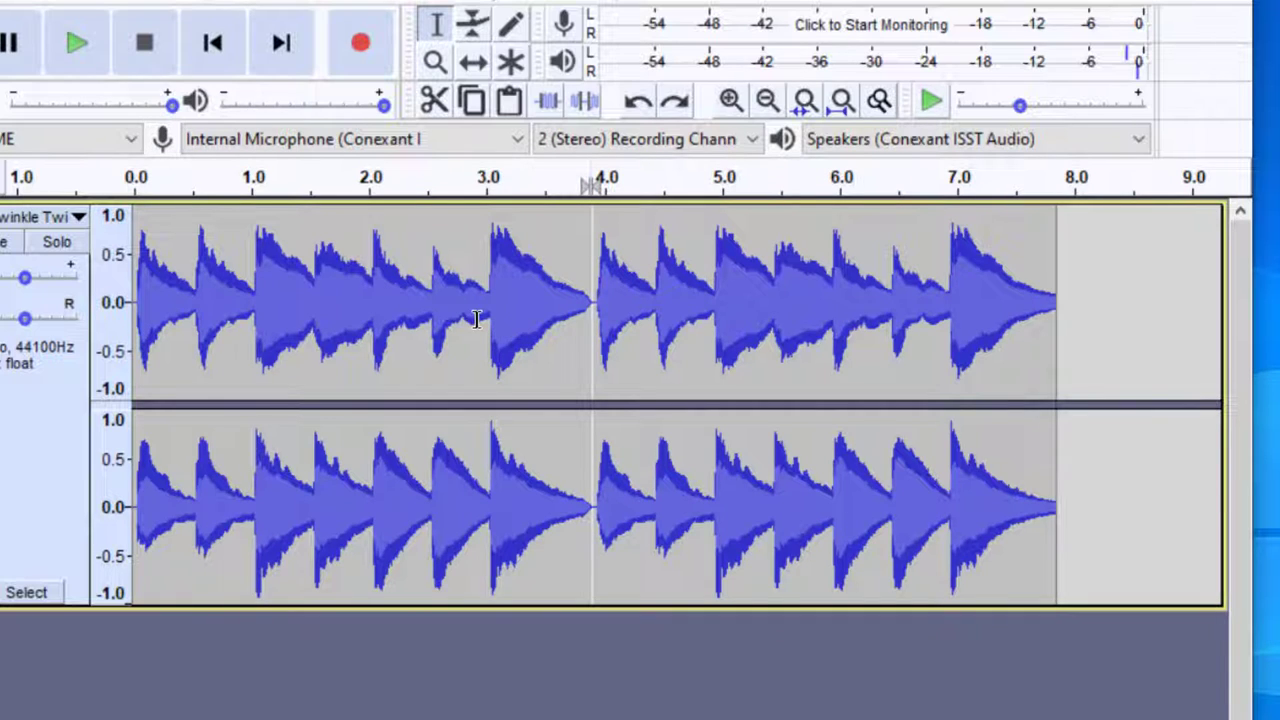
mouse_move(583, 313)
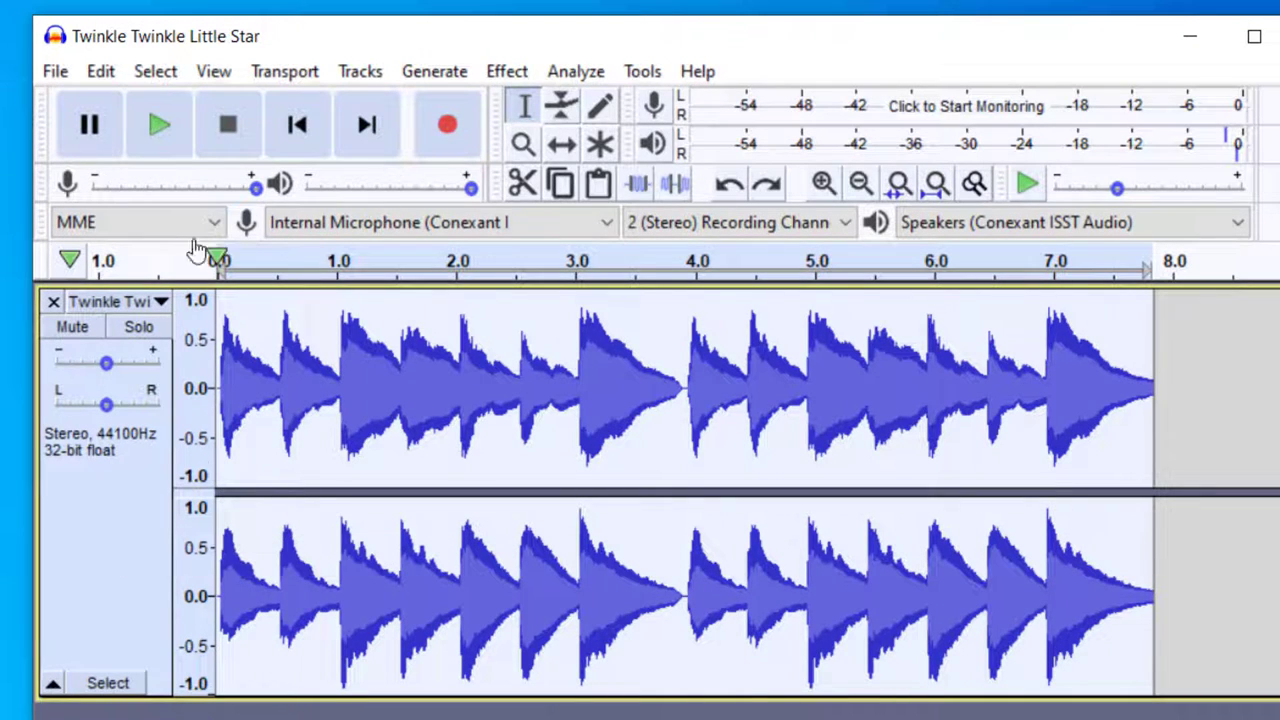
Step: Select all of the eight-second doubled melody
left_click(155, 71)
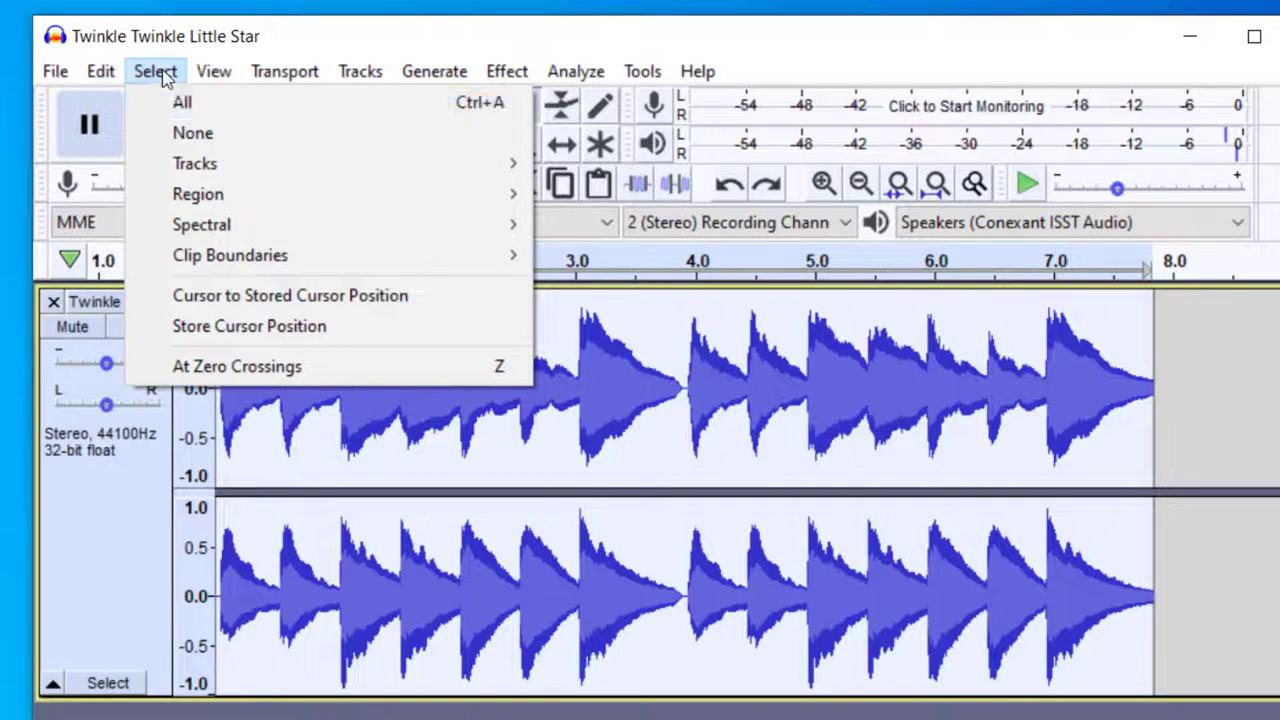
left_click(527, 280)
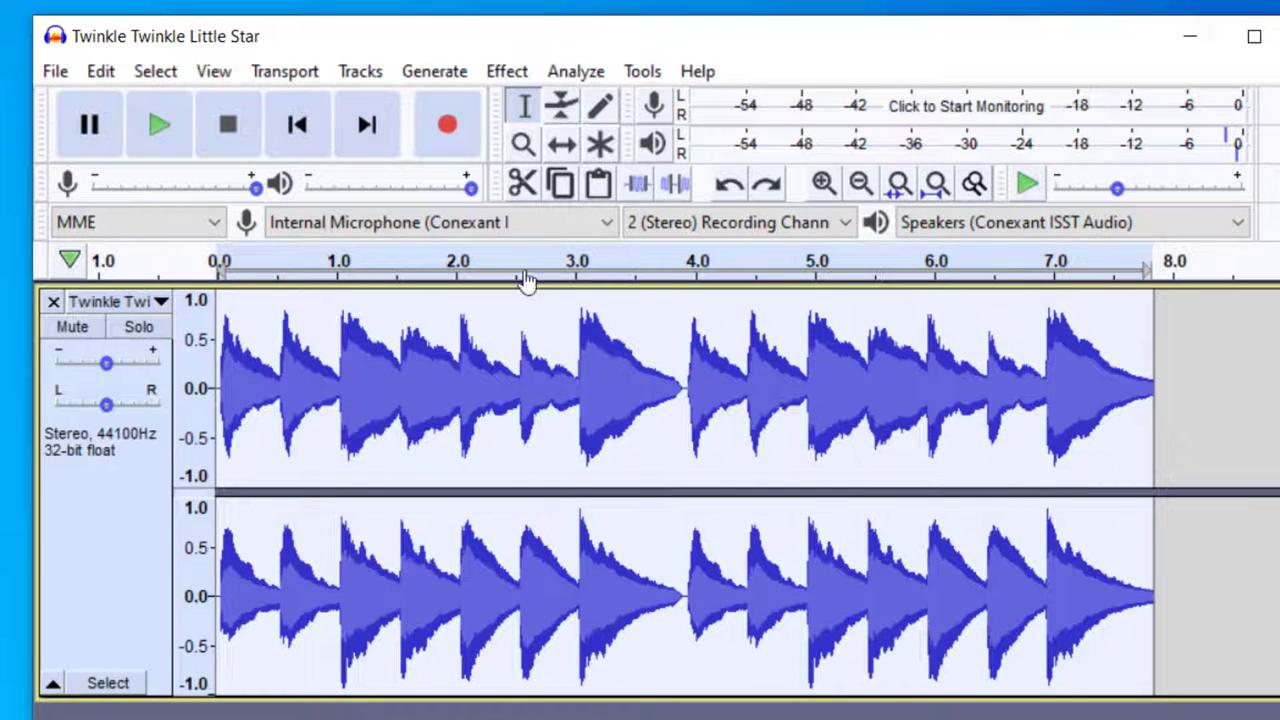
left_click(506, 71)
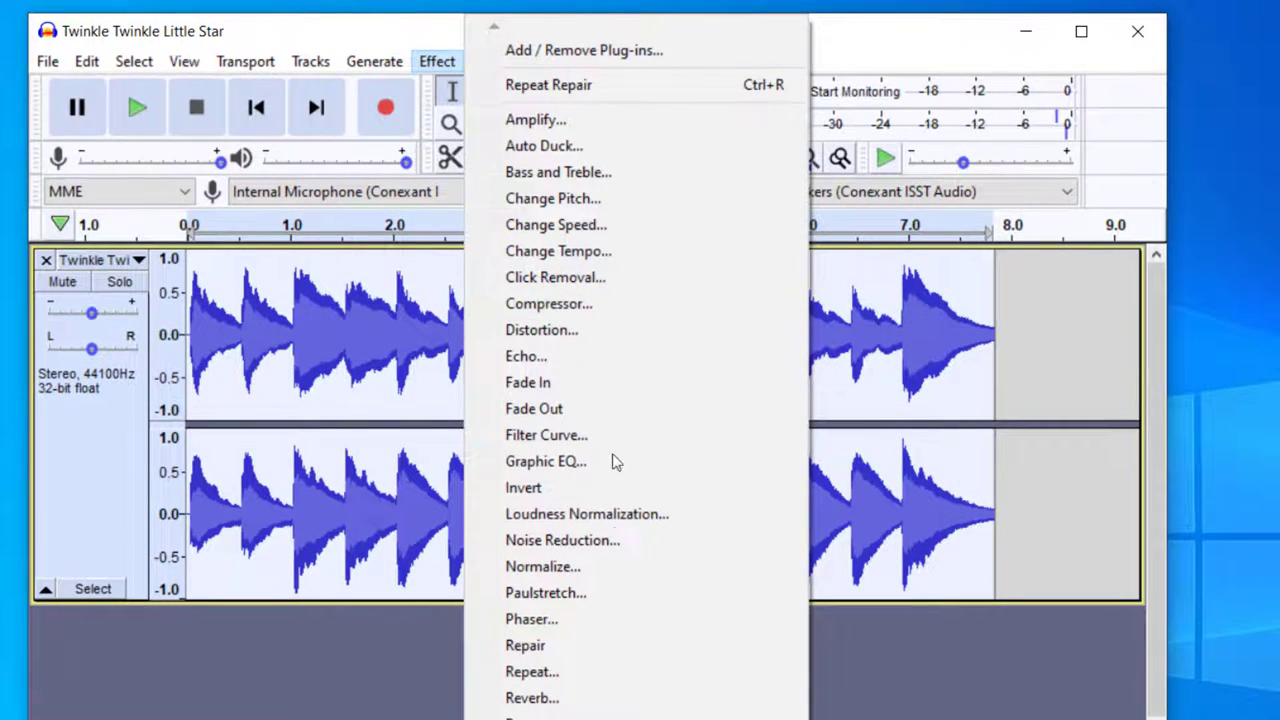
Step: Apply Repeat with 20 repeats, stretching the track to nearly three minutes
left_click(532, 671)
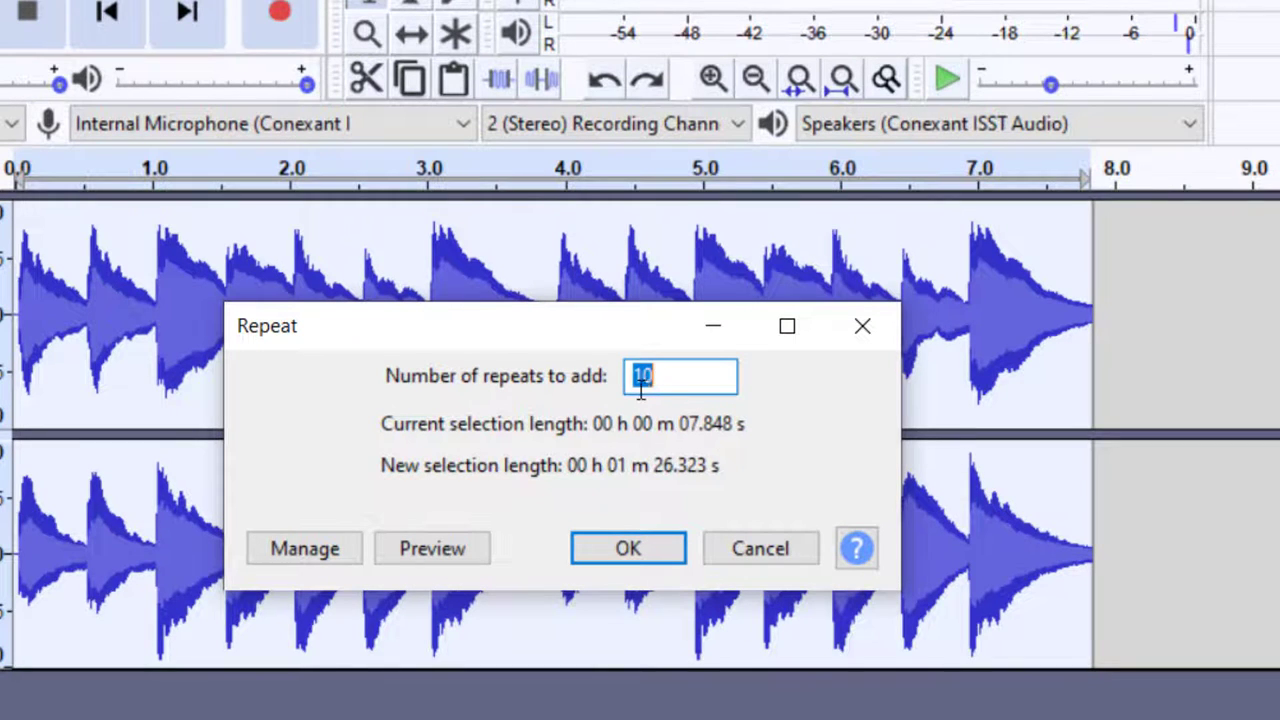
mouse_move(685, 425)
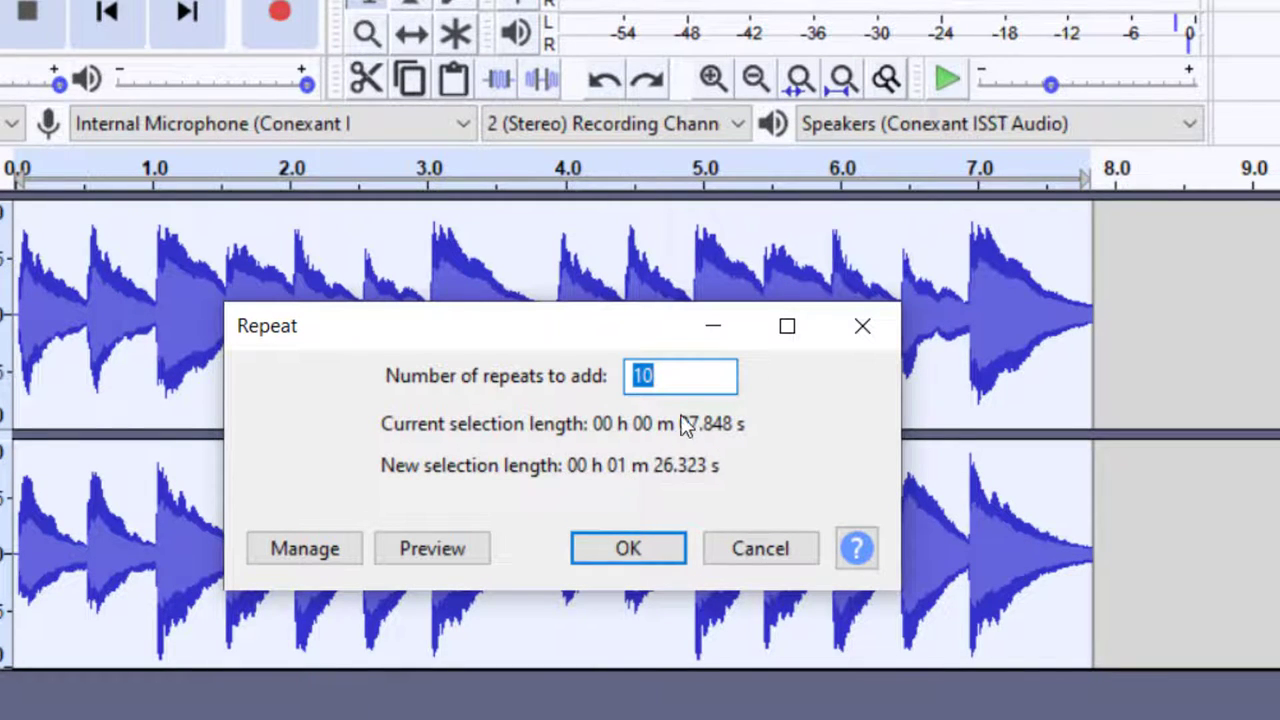
type("20")
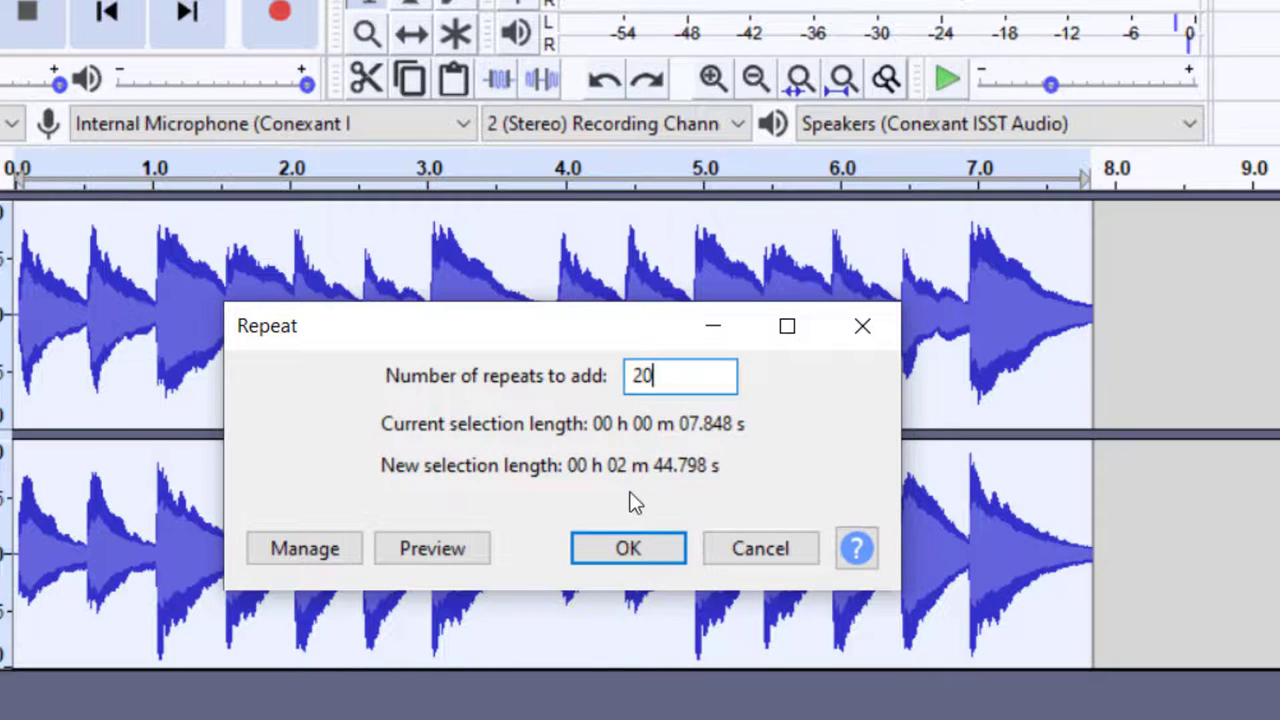
left_click(627, 548)
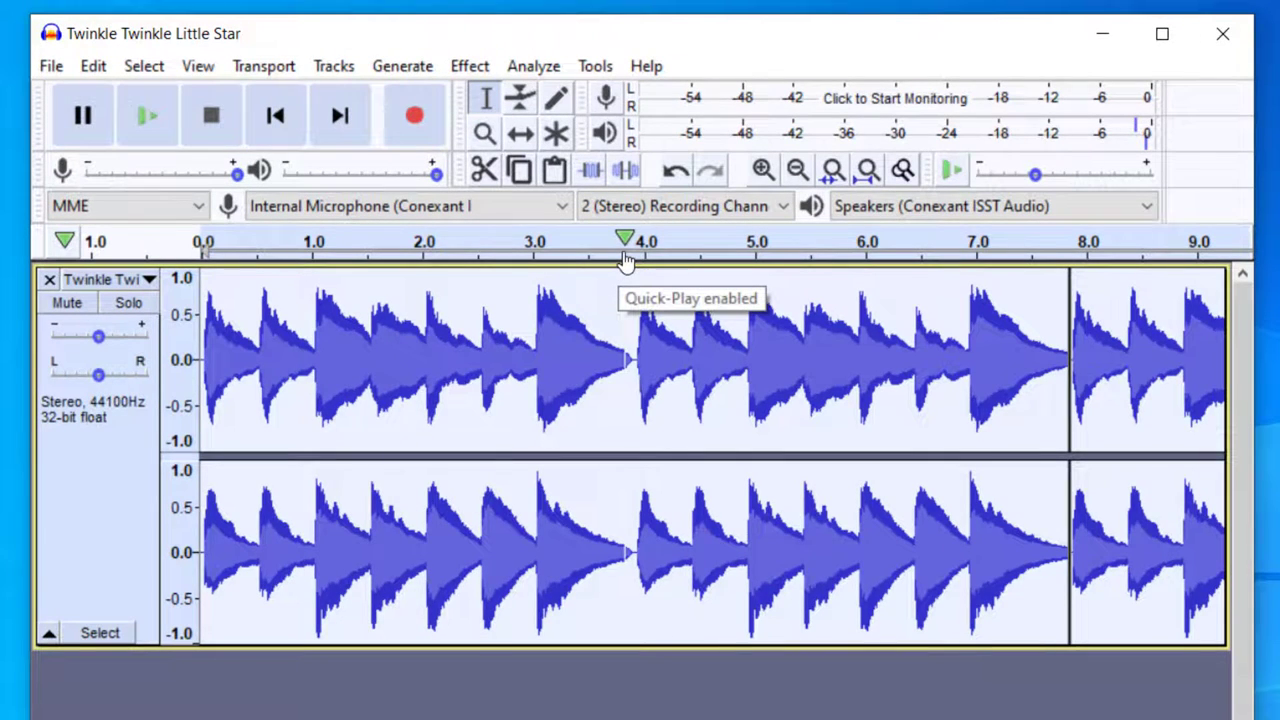
left_click(797, 169)
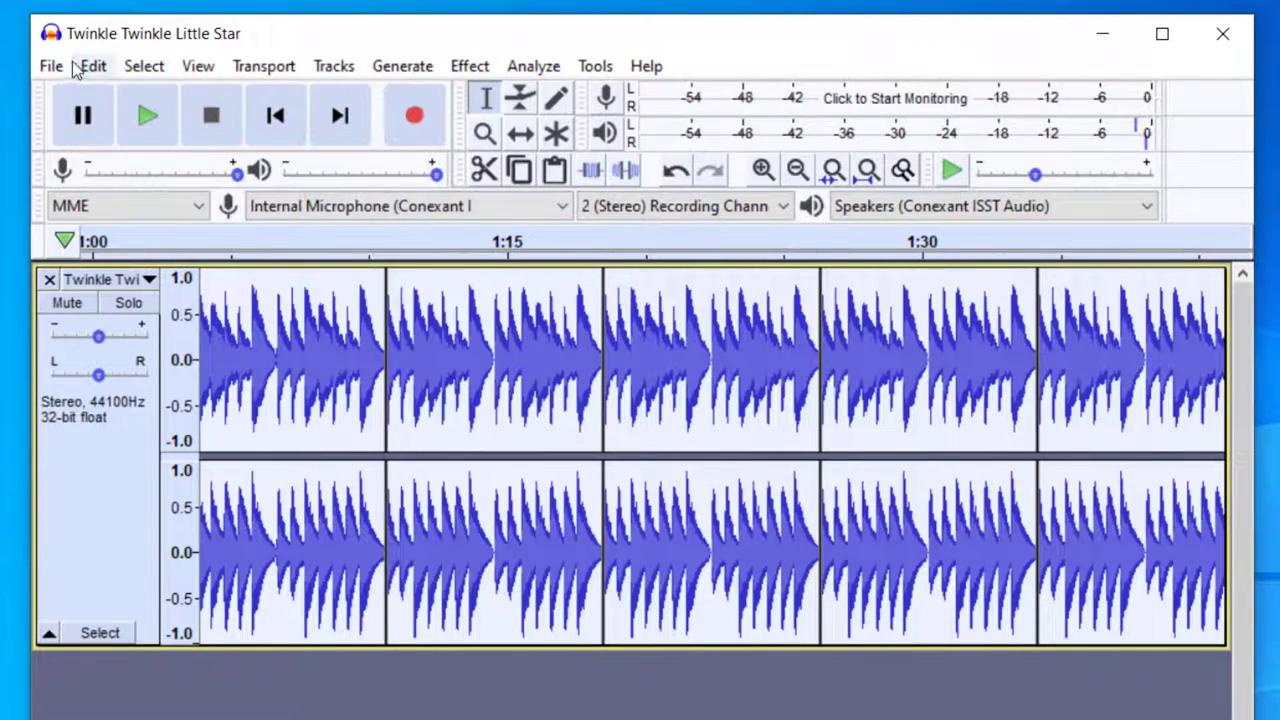
left_click(50, 65)
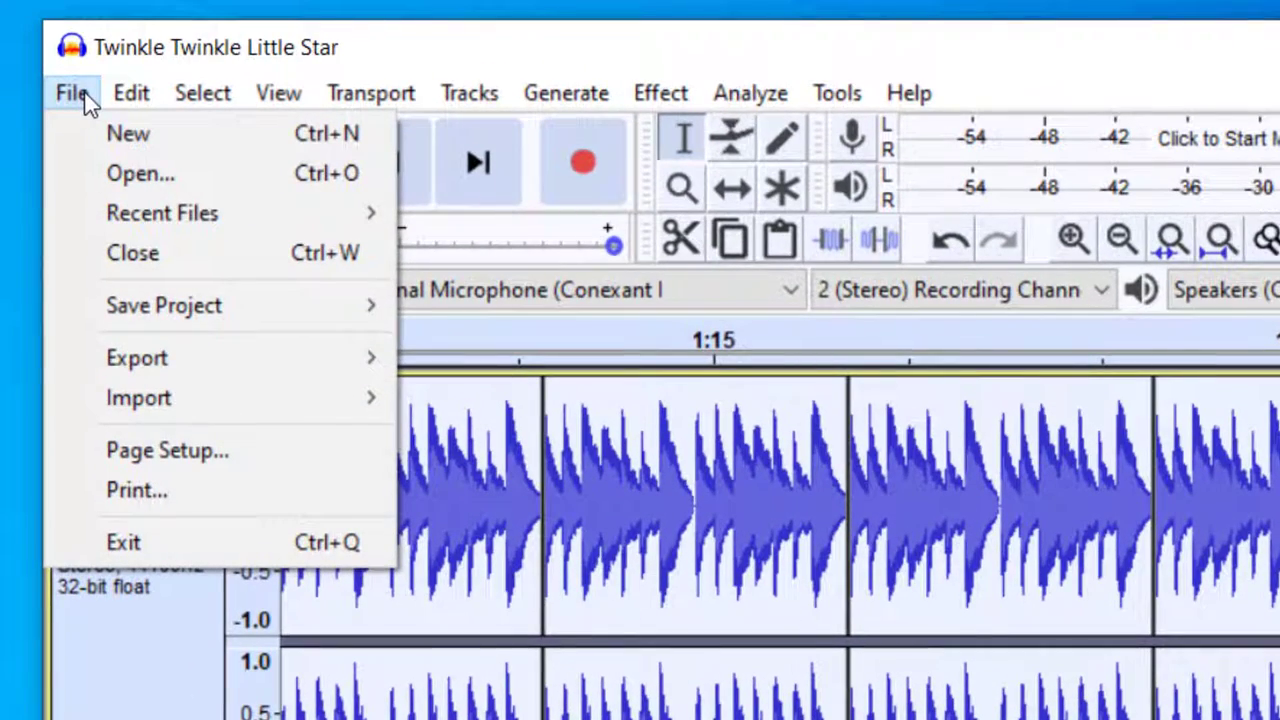
mouse_move(137, 357)
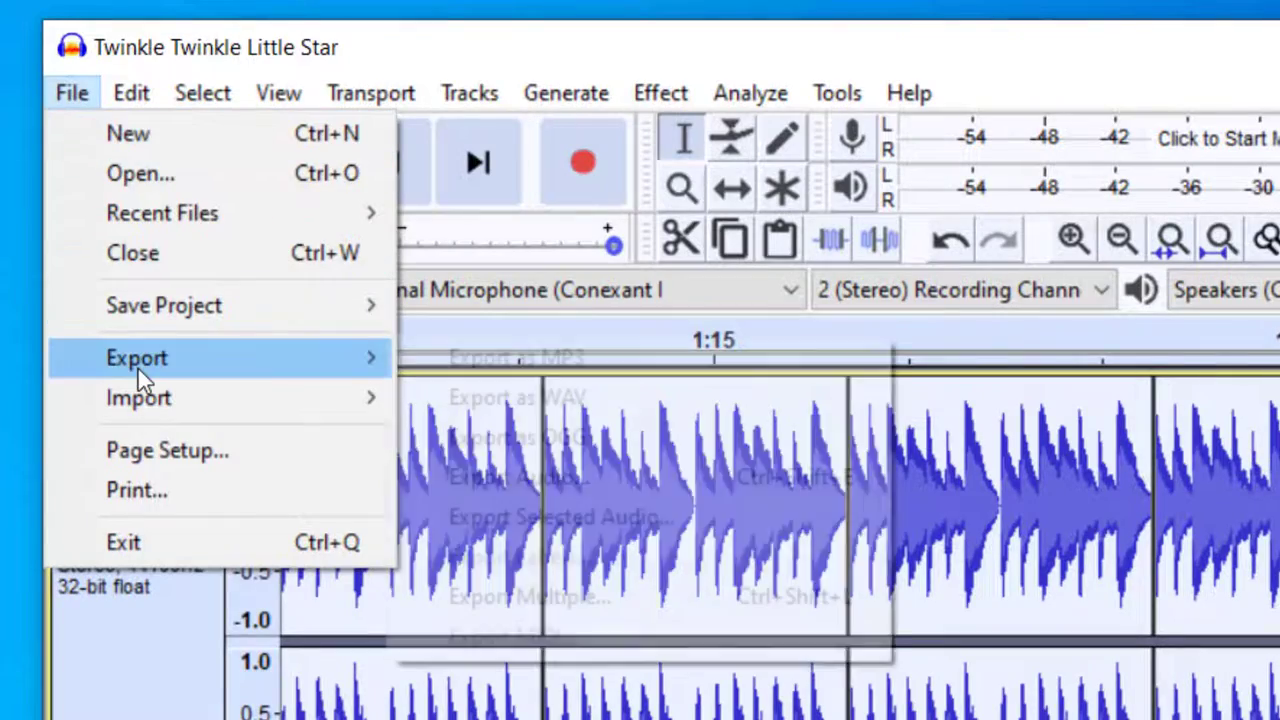